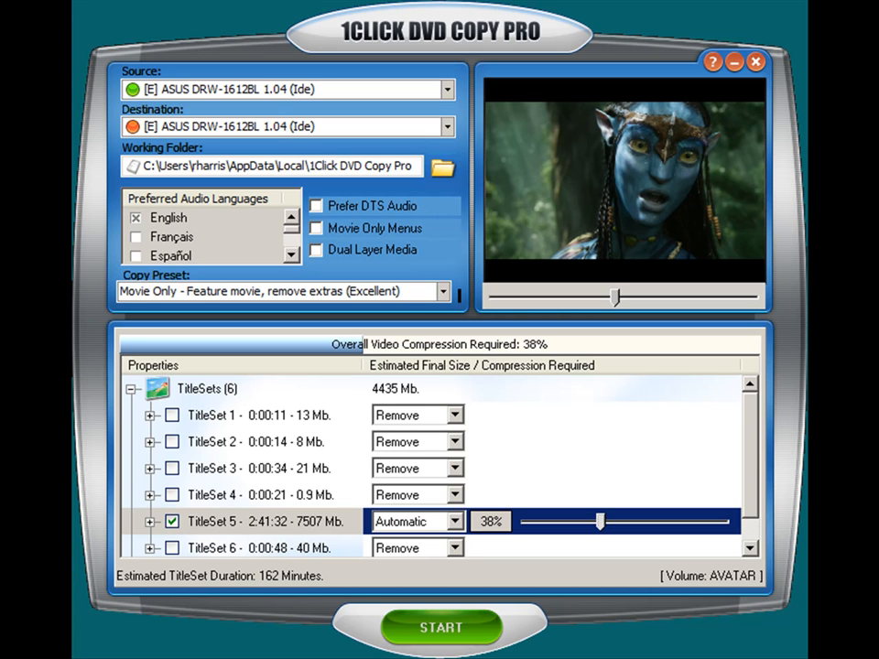
pyautogui.moveTo(575, 279)
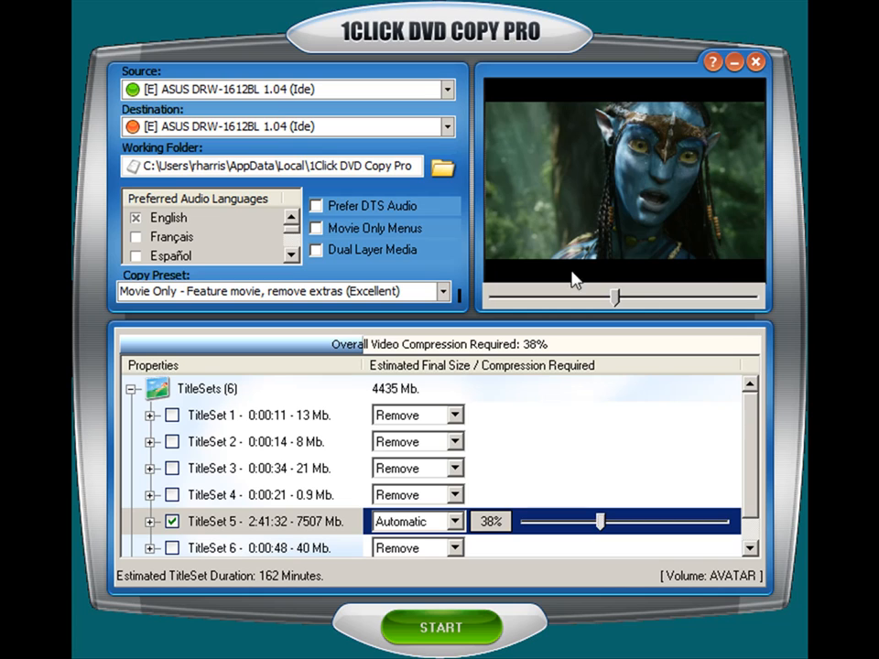
pyautogui.moveTo(603, 173)
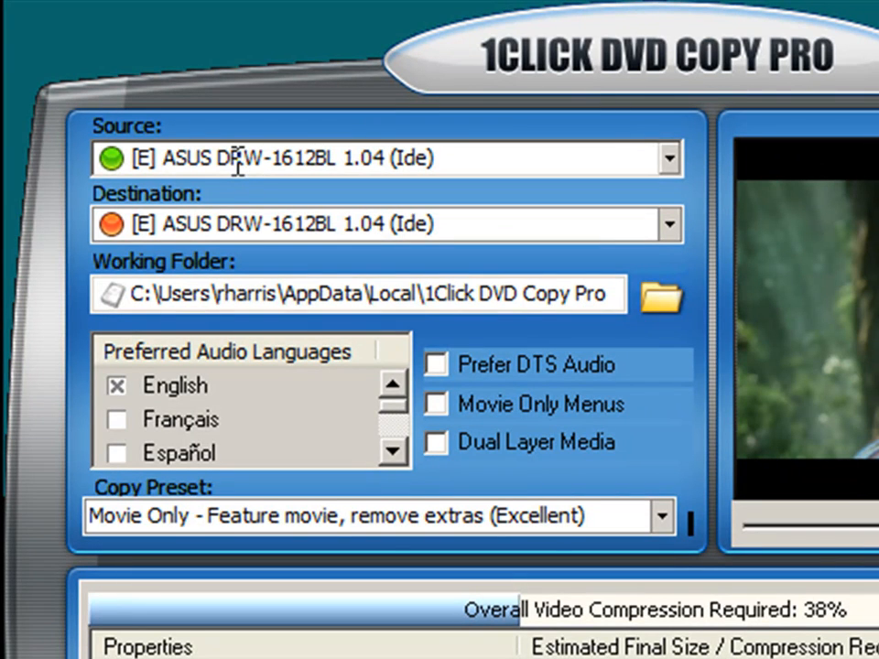
pyautogui.moveTo(210, 225)
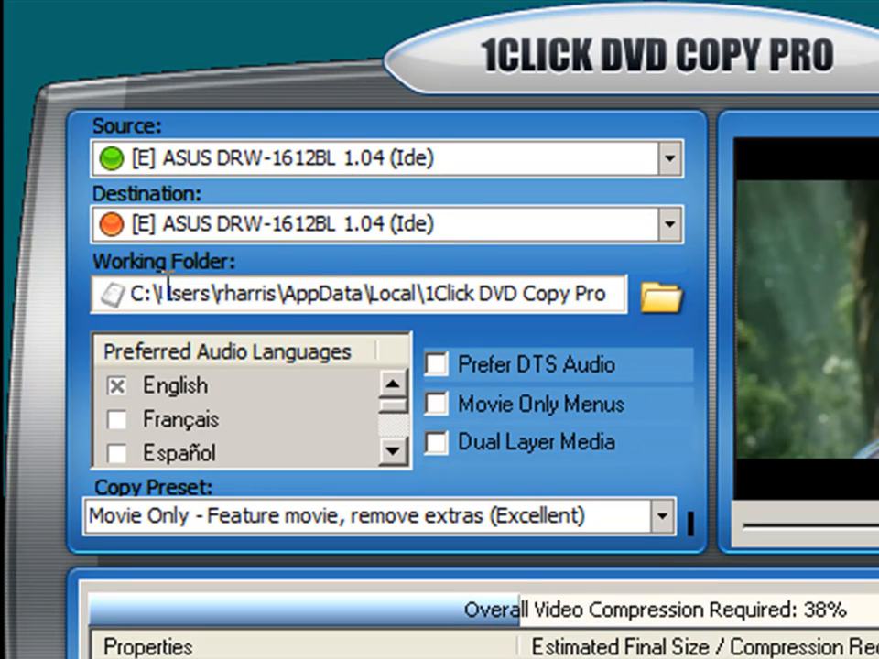
pyautogui.moveTo(179, 391)
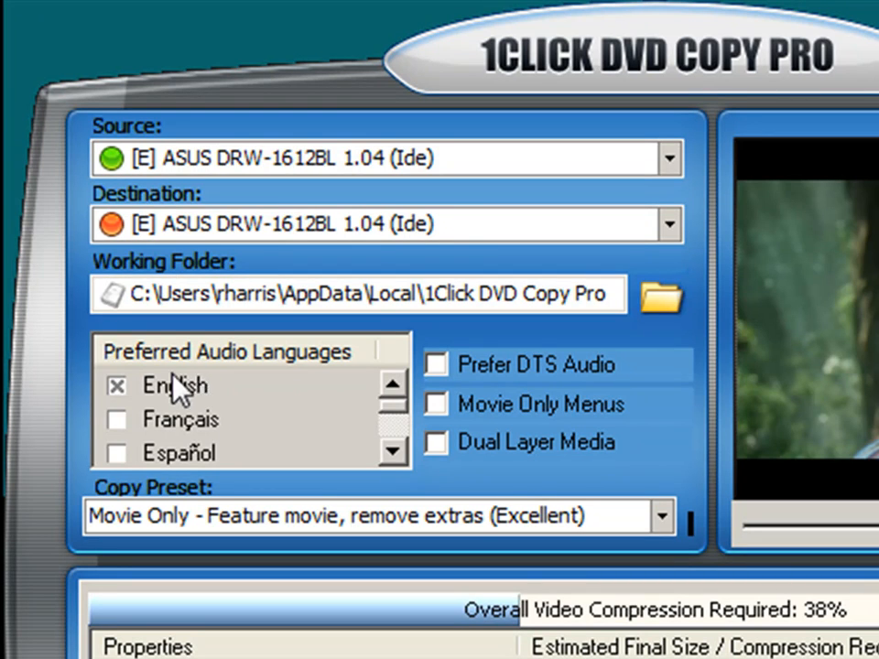
pyautogui.moveTo(284, 393)
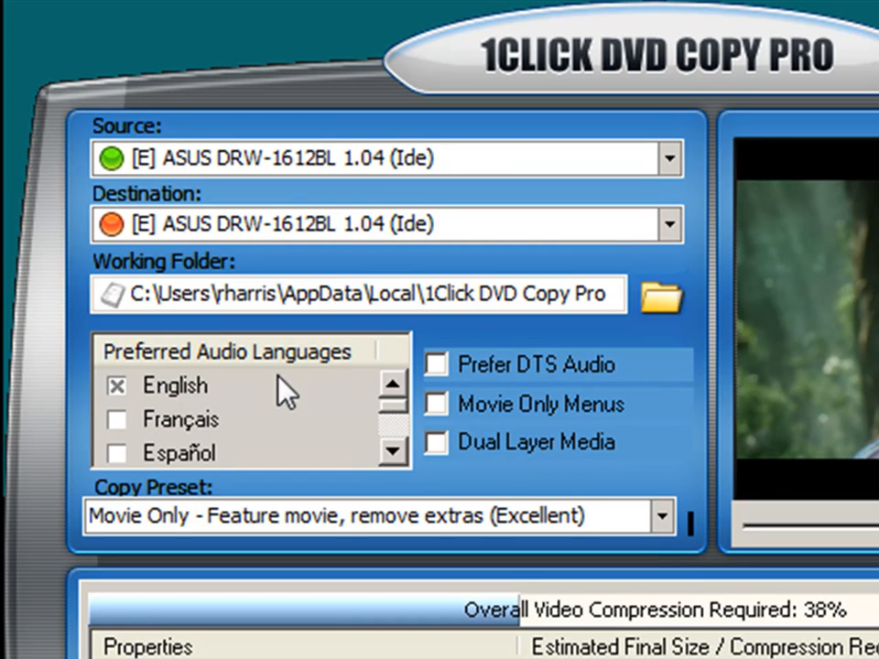
pyautogui.moveTo(295, 392)
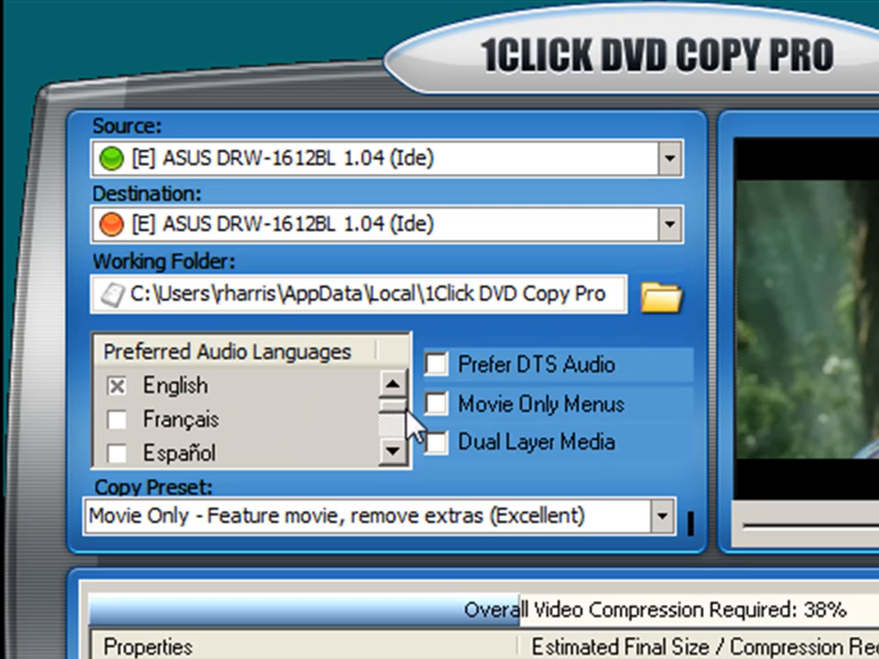
pyautogui.moveTo(178, 439)
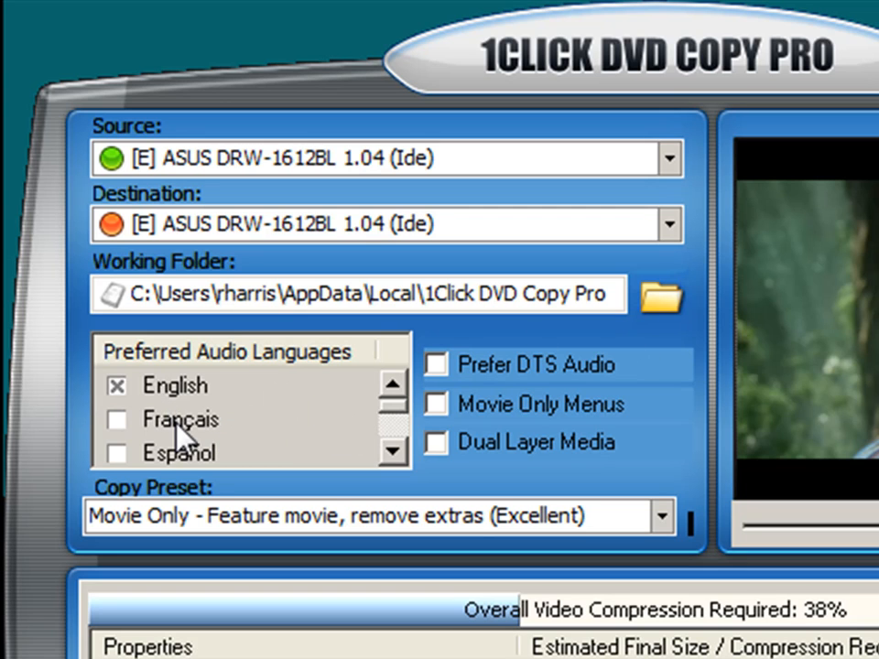
# Display the full copy preset list, Movie & Extras through Custom, with Movie Only selected.
pyautogui.click(396, 448)
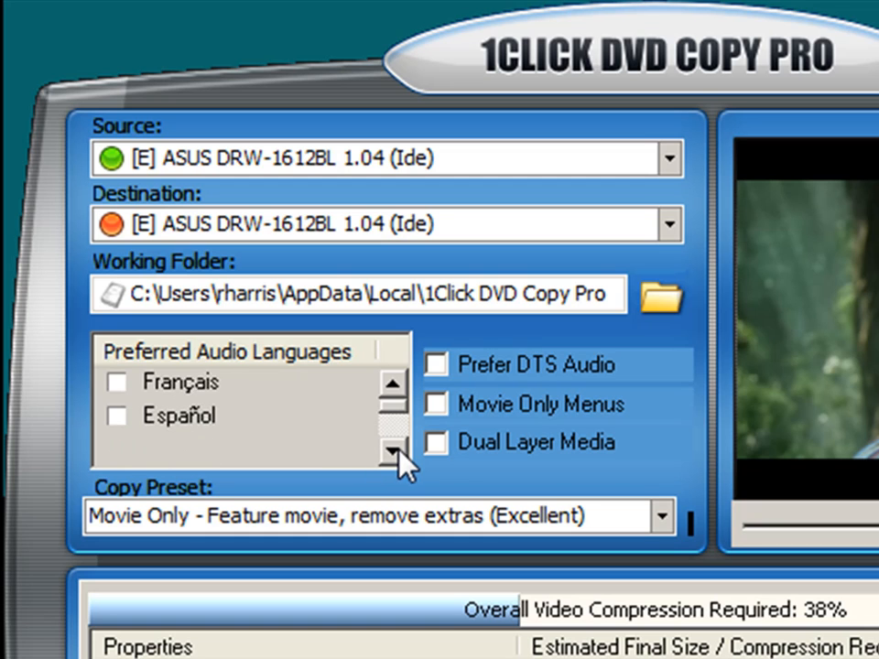
pyautogui.moveTo(396, 392)
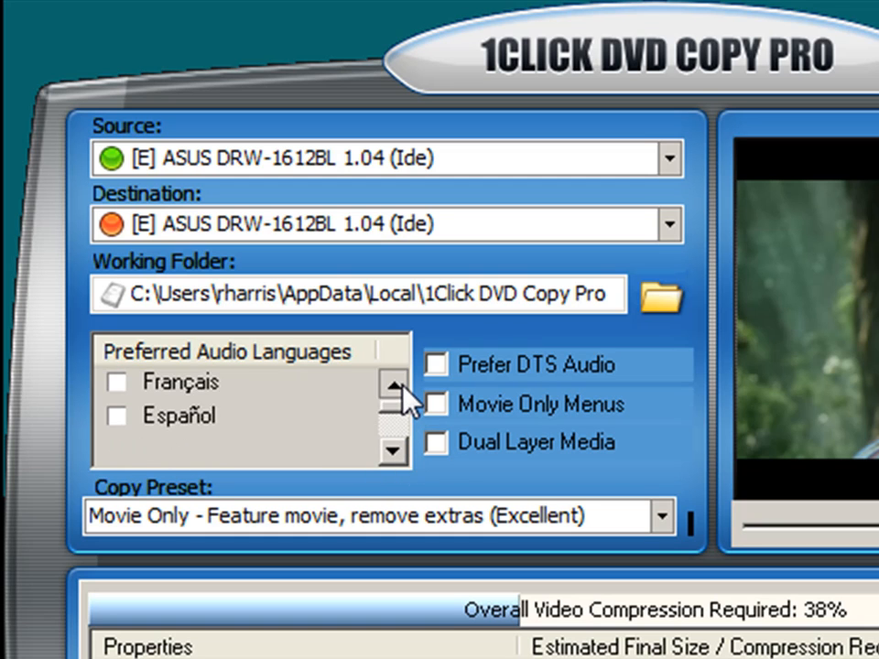
pyautogui.click(393, 381)
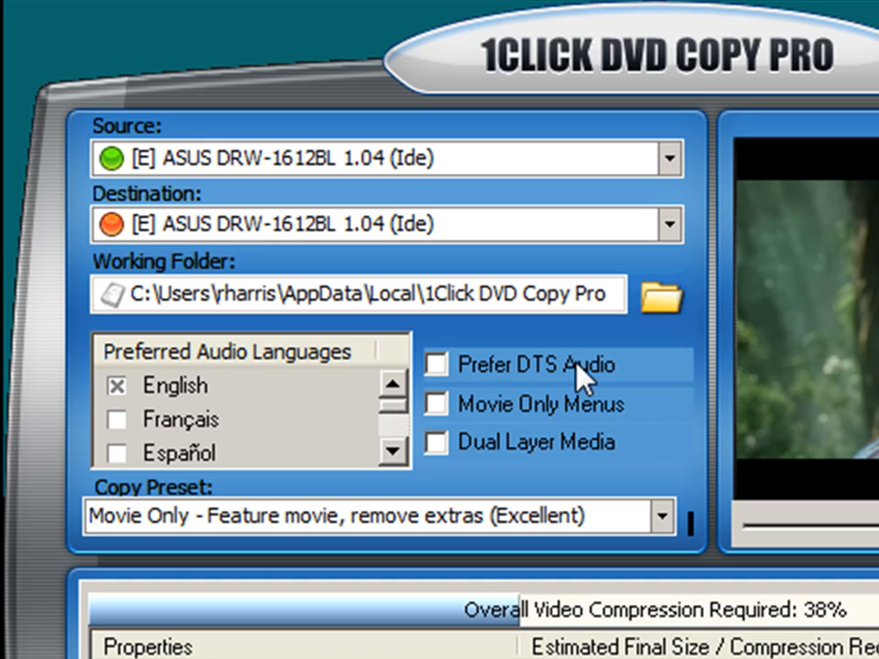
pyautogui.moveTo(641, 370)
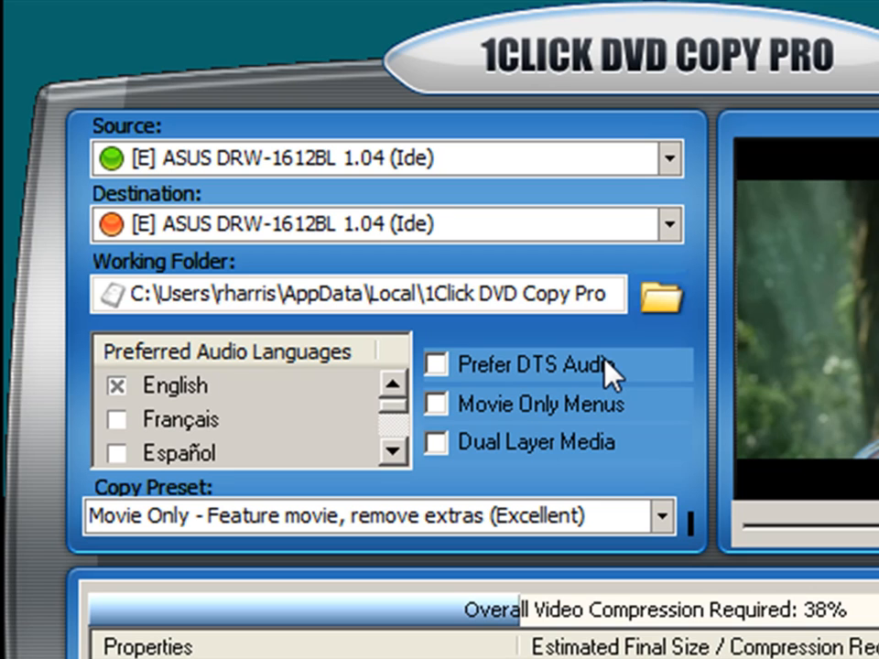
pyautogui.moveTo(554, 412)
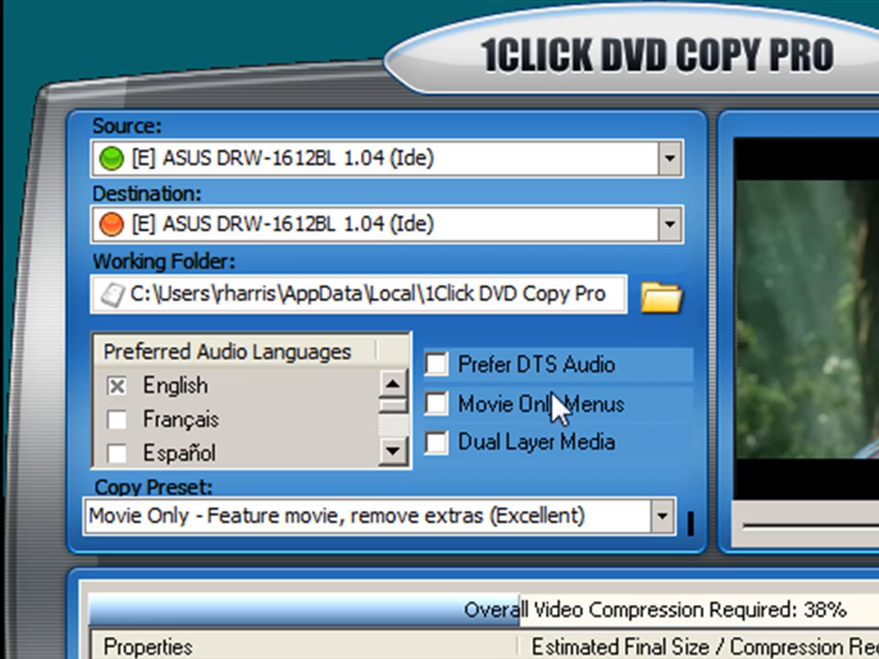
pyautogui.moveTo(581, 389)
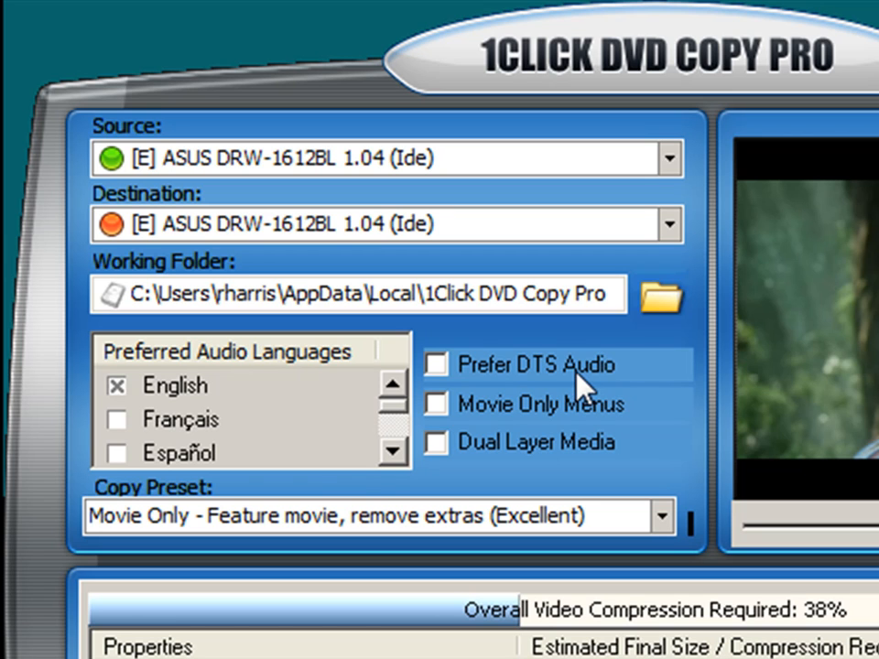
pyautogui.moveTo(585, 389)
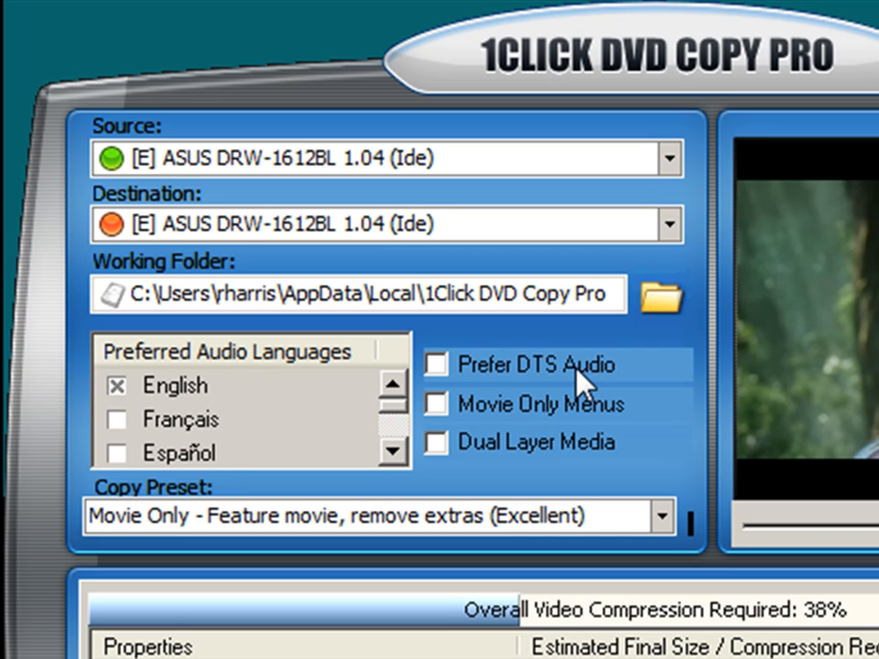
pyautogui.moveTo(462, 393)
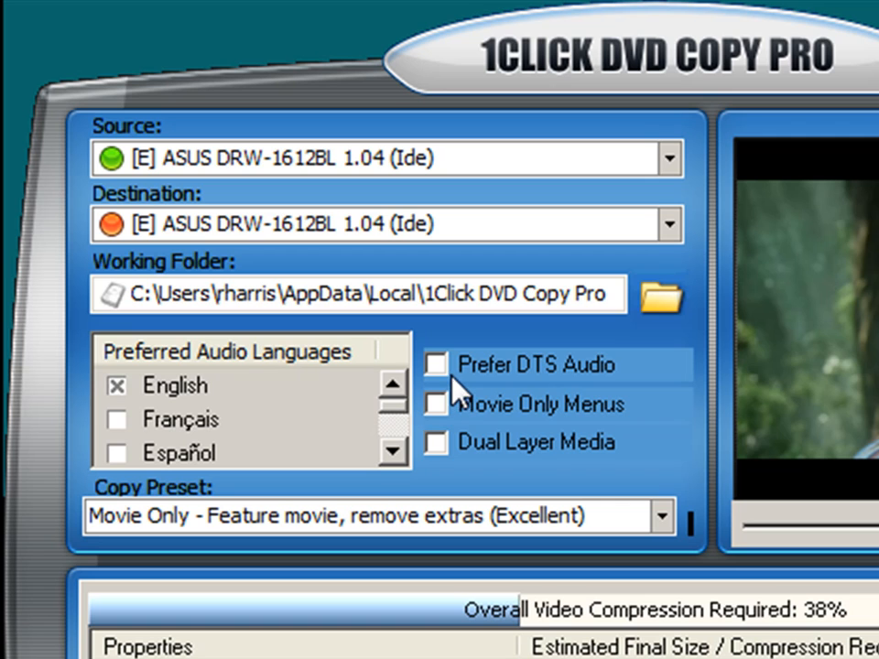
pyautogui.moveTo(527, 444)
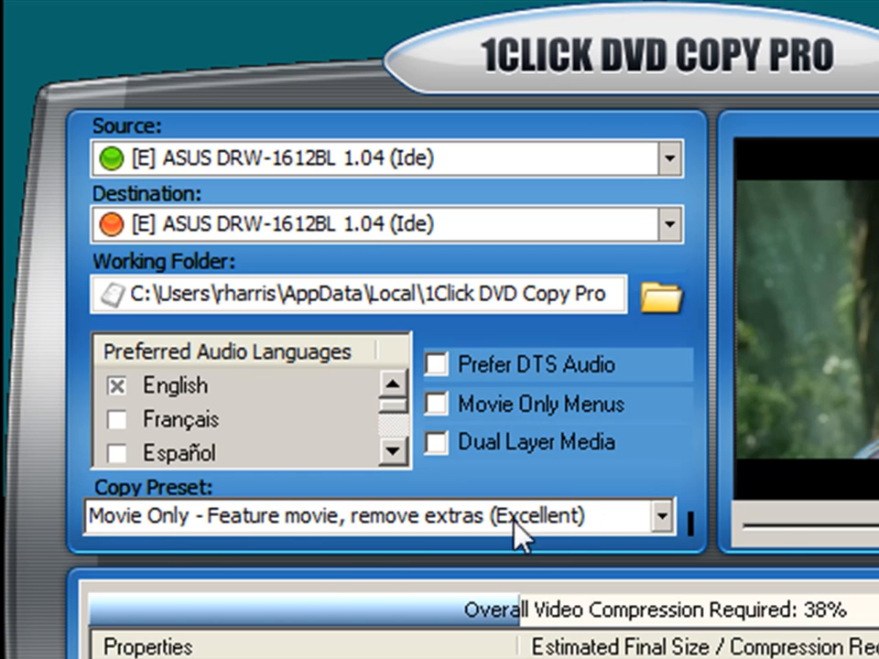
pyautogui.moveTo(669, 527)
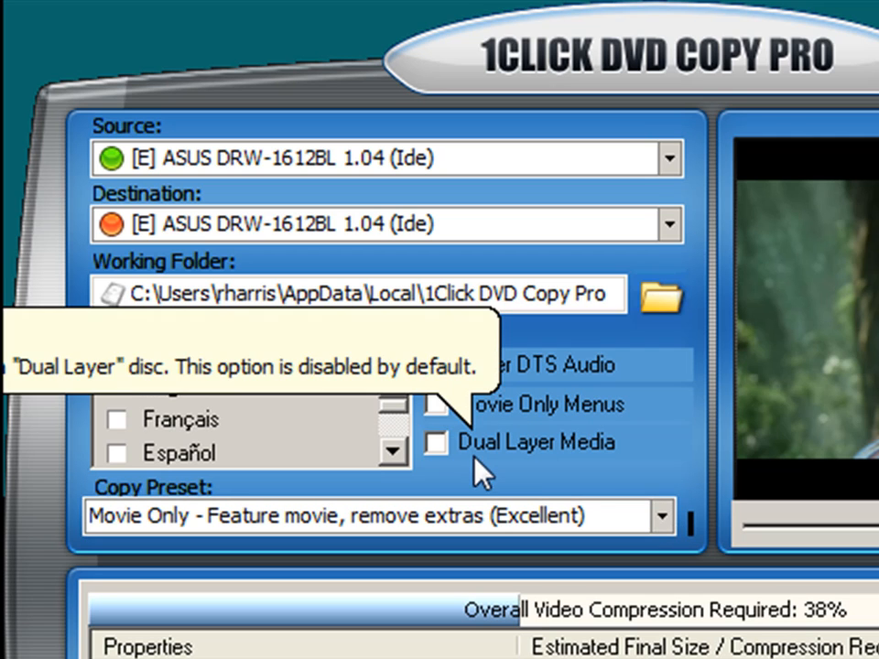
pyautogui.moveTo(609, 467)
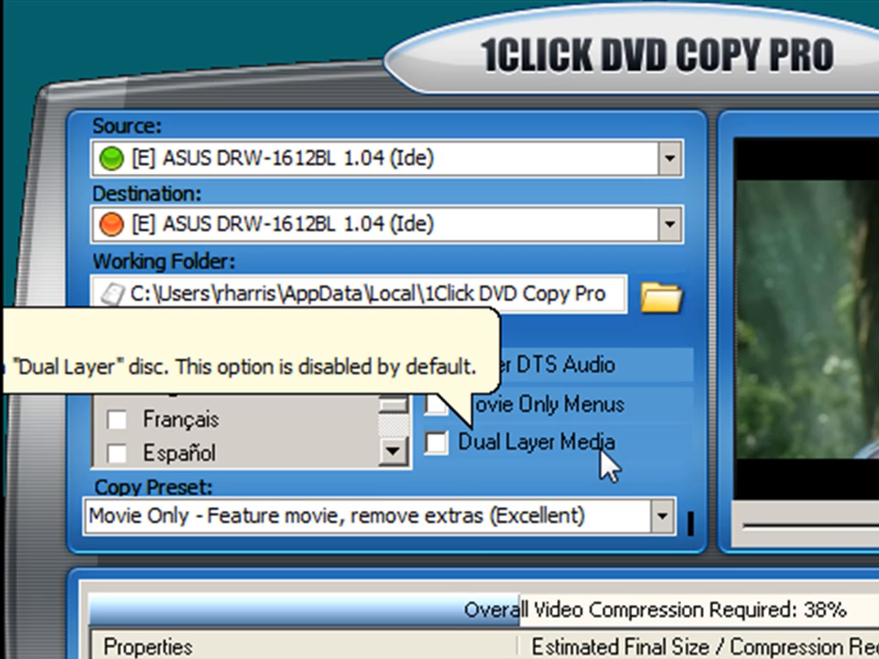
pyautogui.moveTo(682, 490)
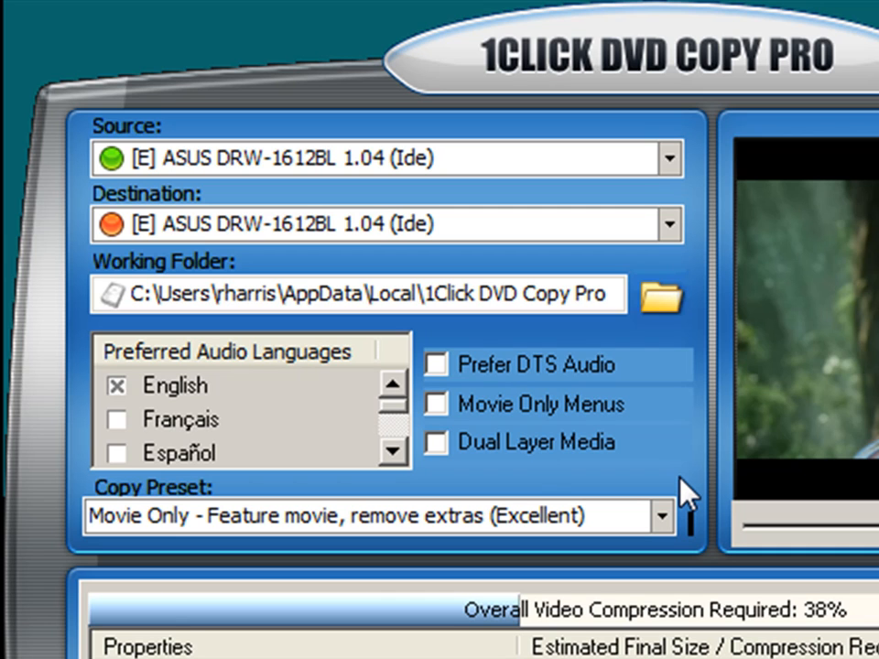
pyautogui.moveTo(520, 478)
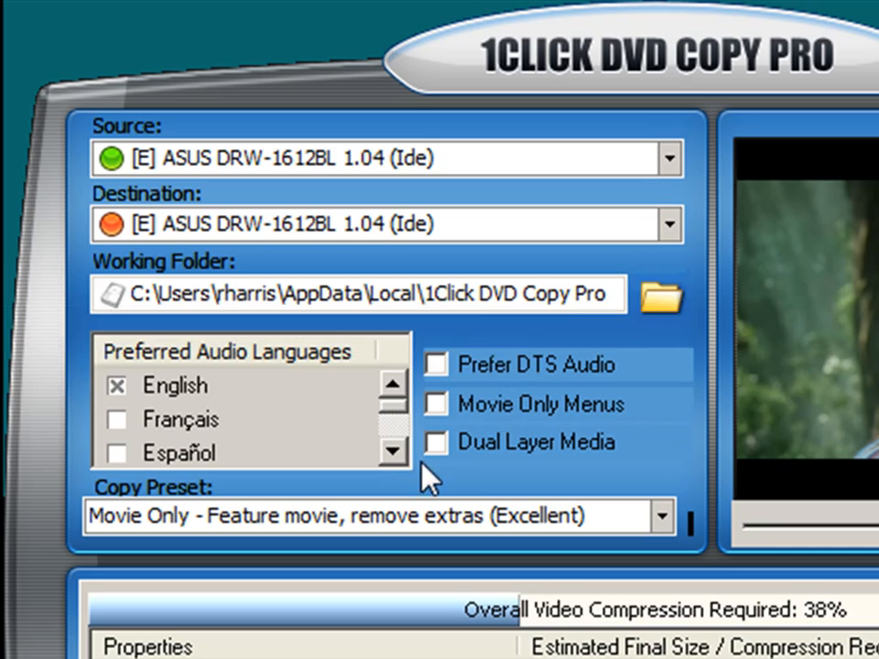
pyautogui.scroll(-3)
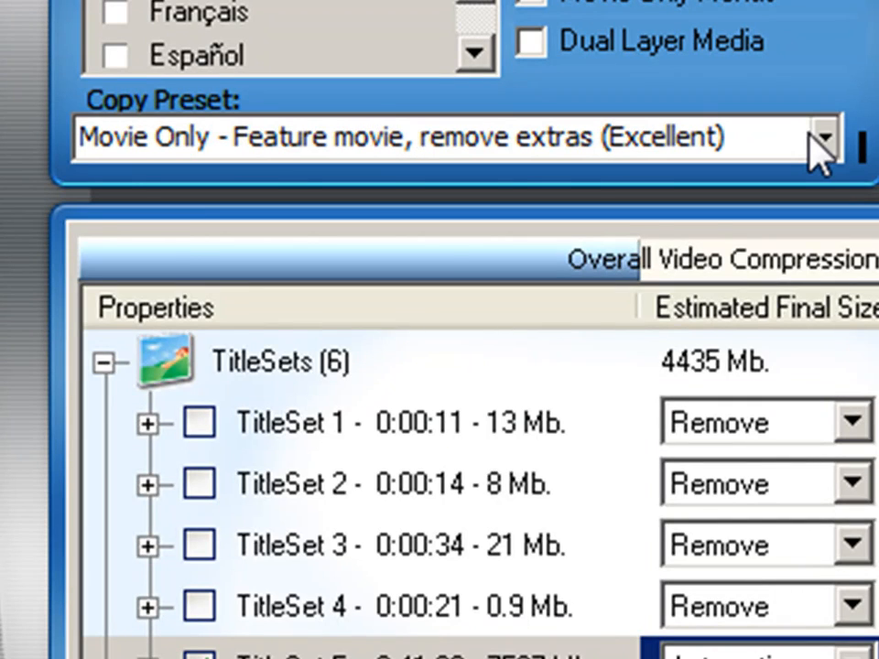
pyautogui.click(823, 137)
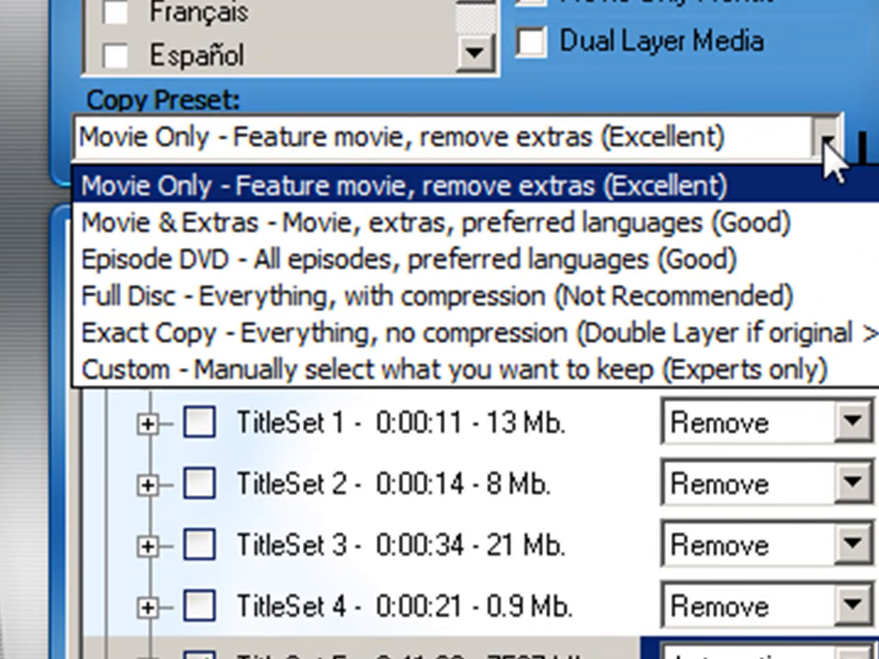
pyautogui.moveTo(828, 155)
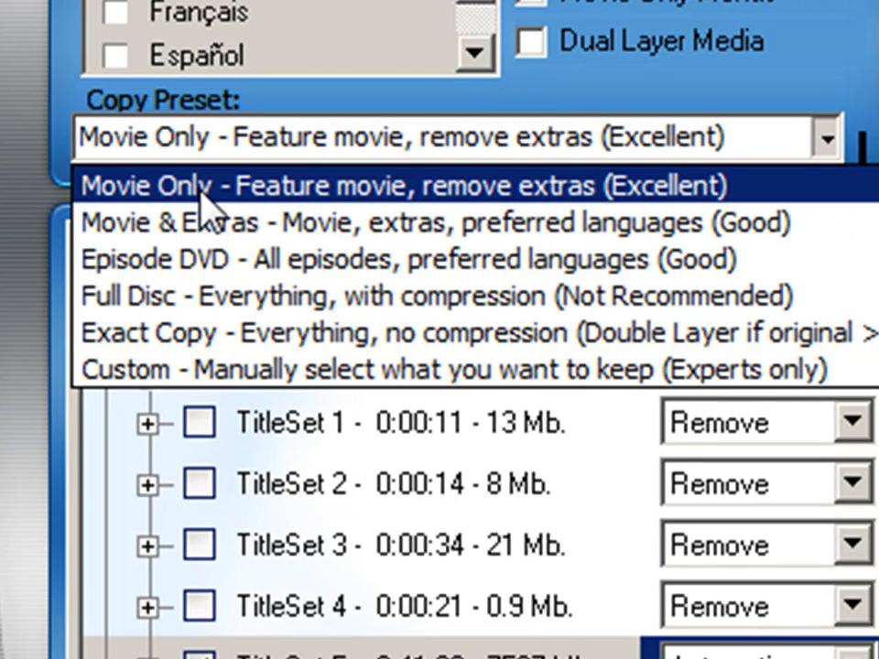
pyautogui.moveTo(225, 197)
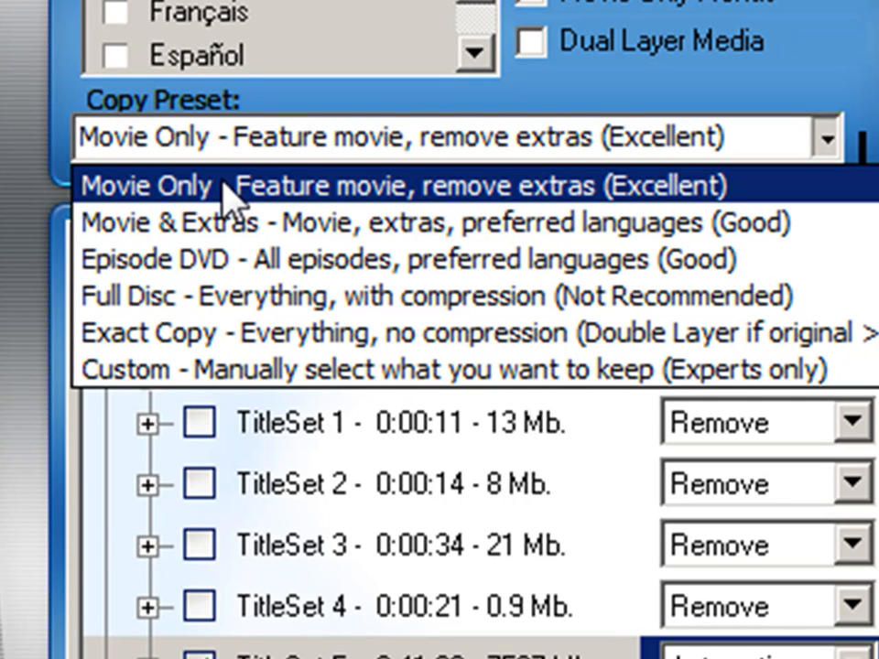
pyautogui.moveTo(274, 223)
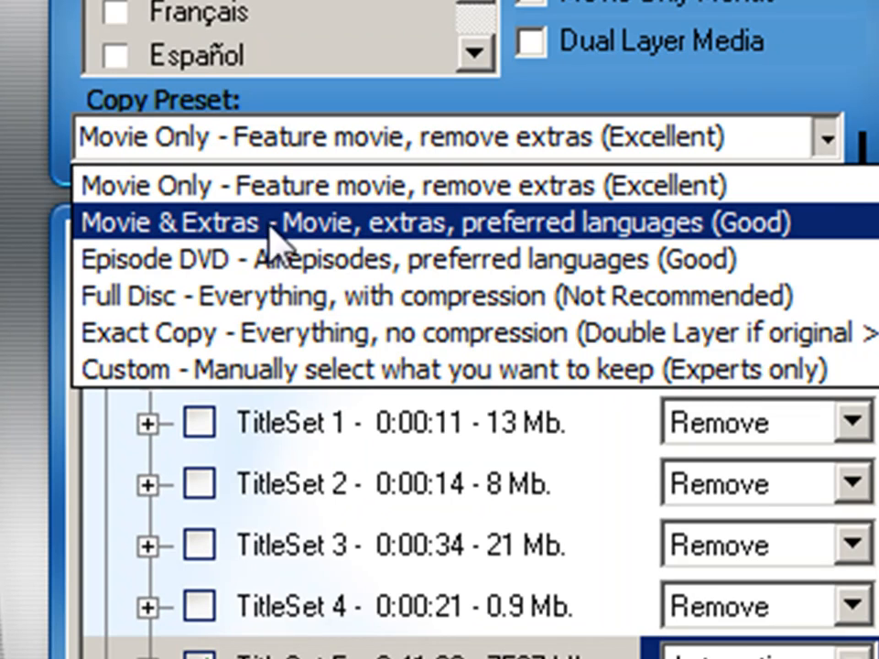
pyautogui.moveTo(407, 233)
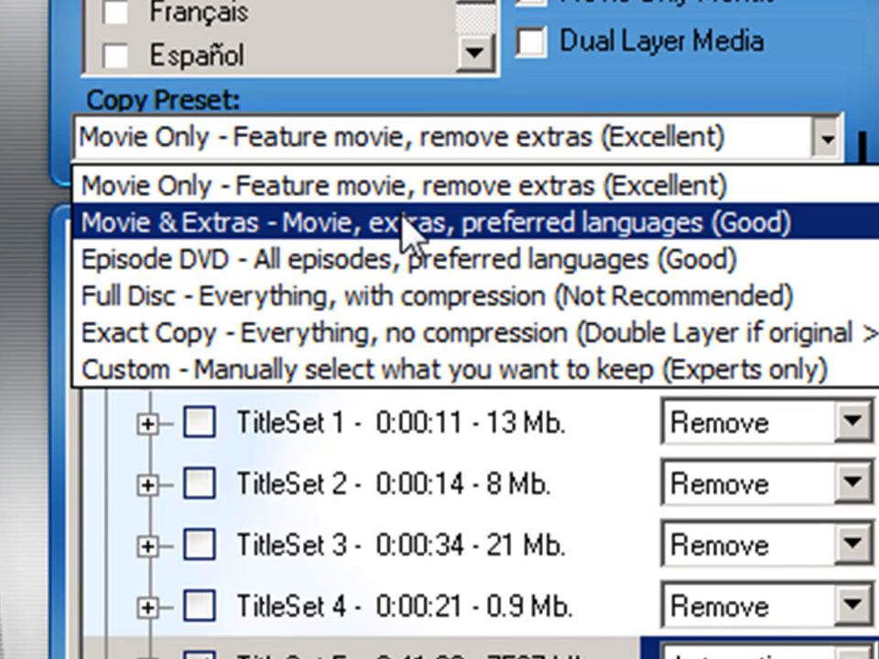
pyautogui.moveTo(412, 238)
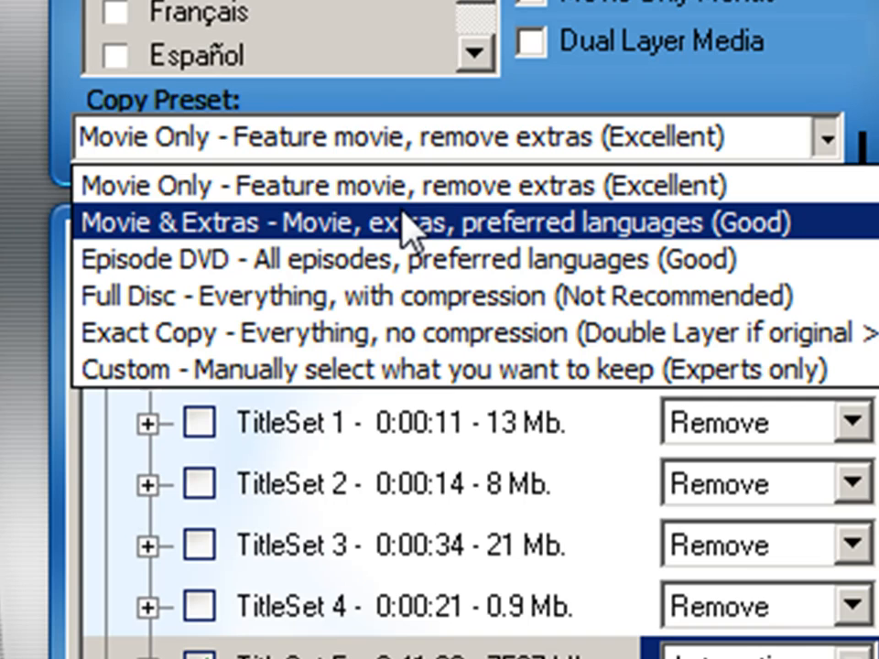
pyautogui.moveTo(737, 247)
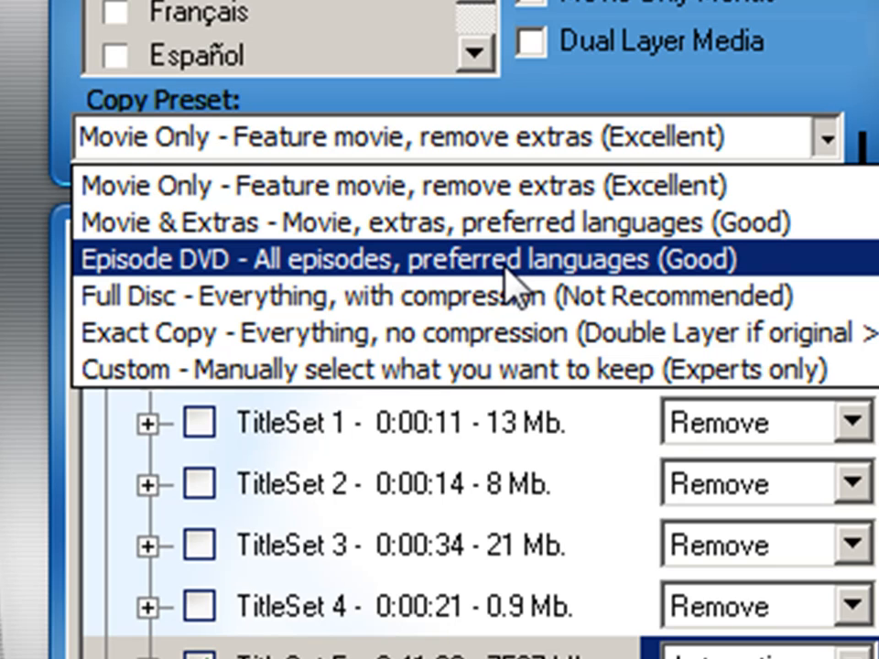
pyautogui.moveTo(517, 270)
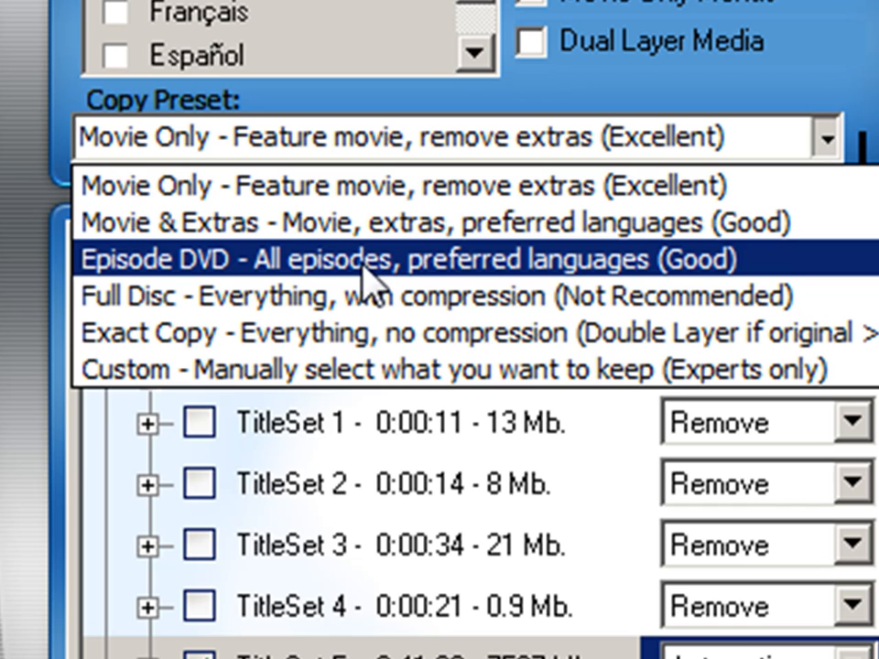
pyautogui.moveTo(375, 295)
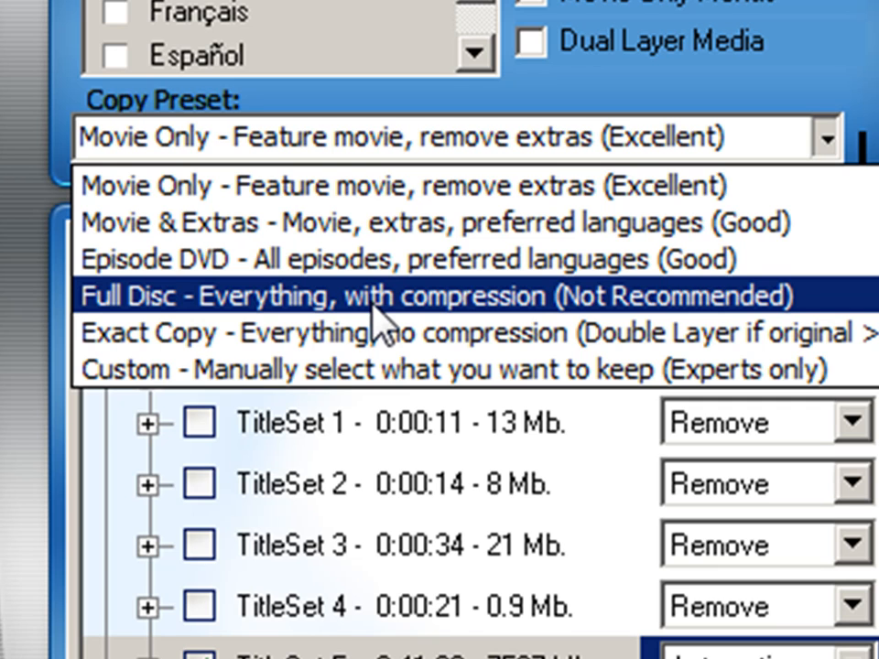
pyautogui.moveTo(535, 330)
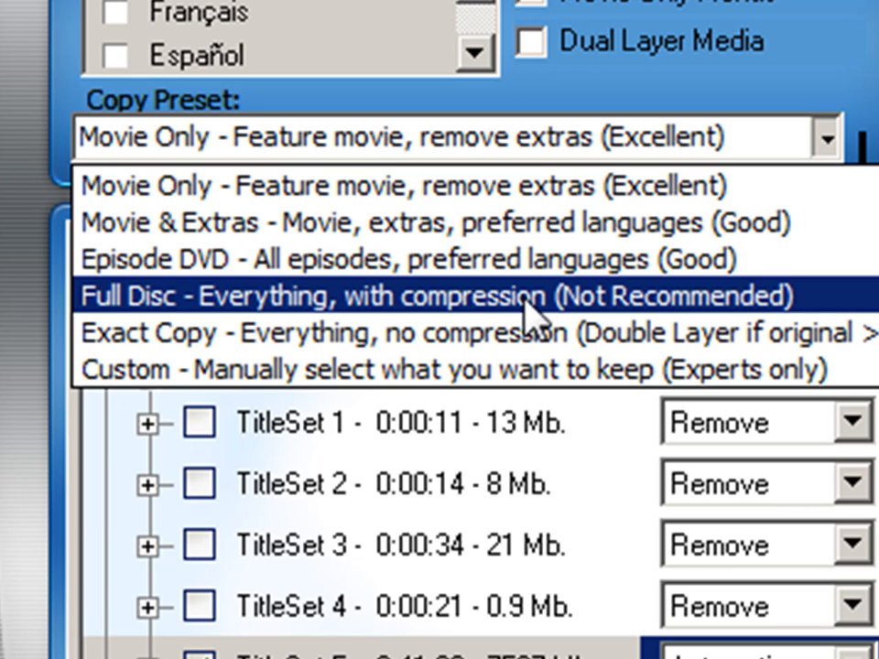
pyautogui.moveTo(512, 316)
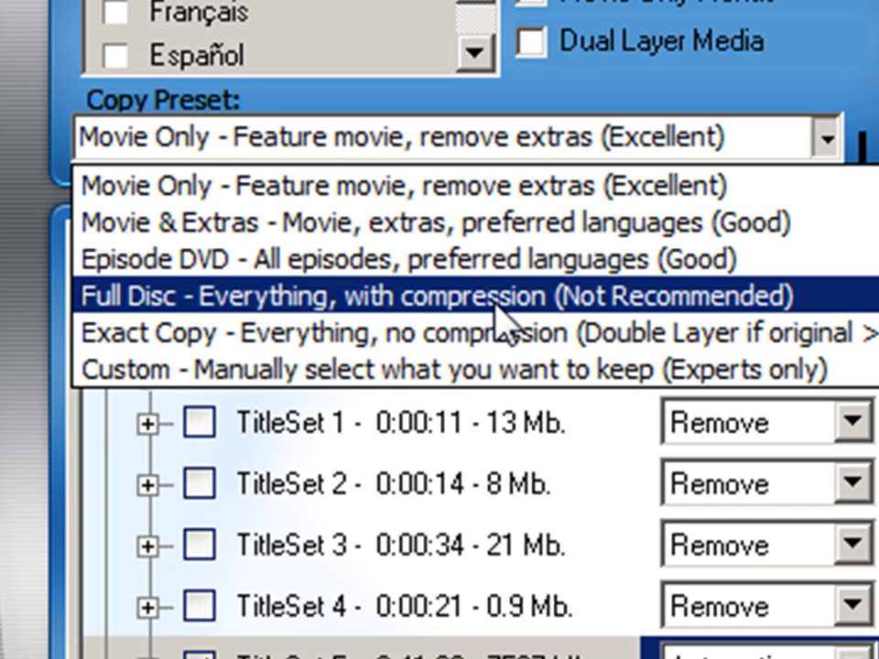
pyautogui.moveTo(494, 333)
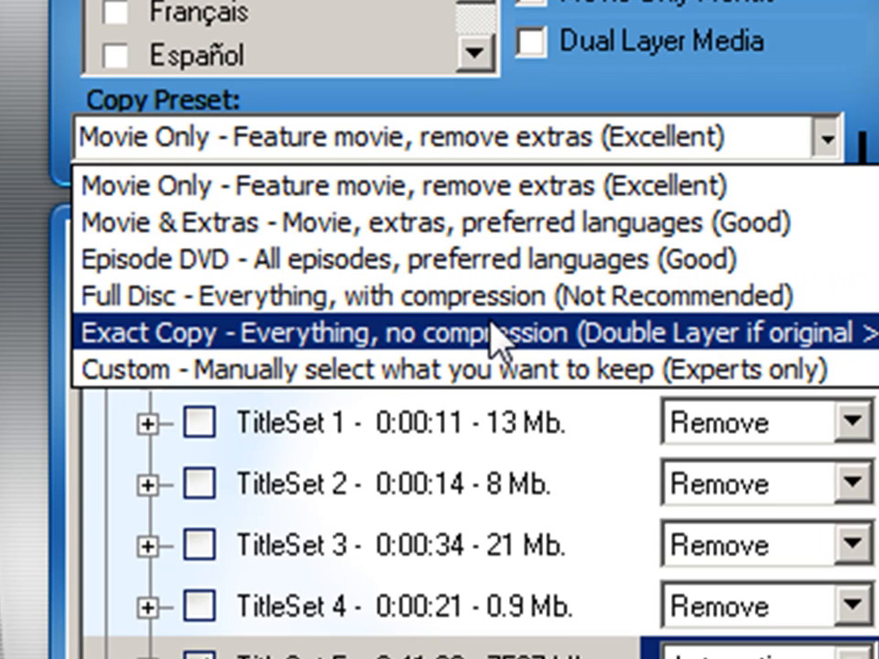
pyautogui.moveTo(490, 352)
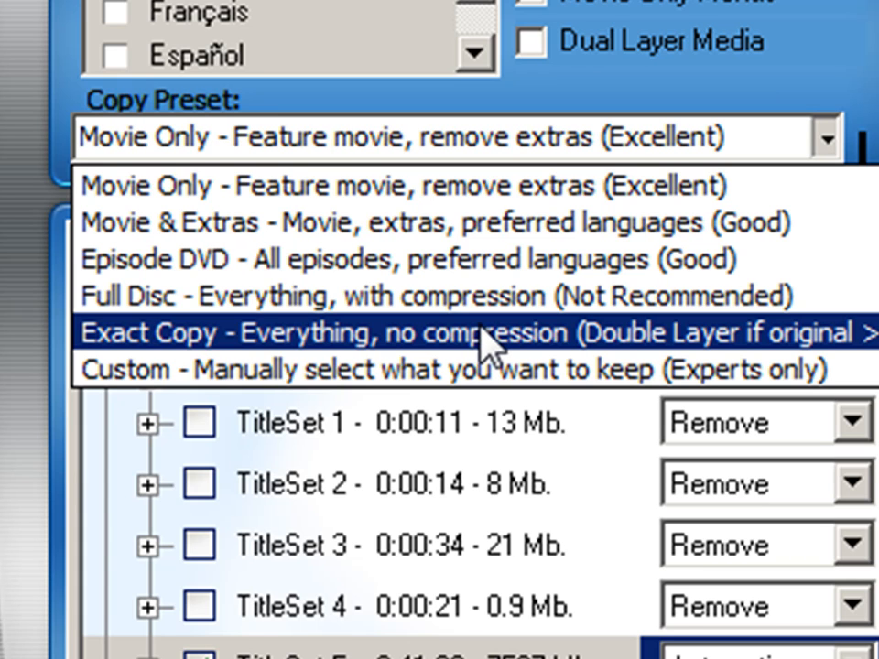
pyautogui.moveTo(499, 343)
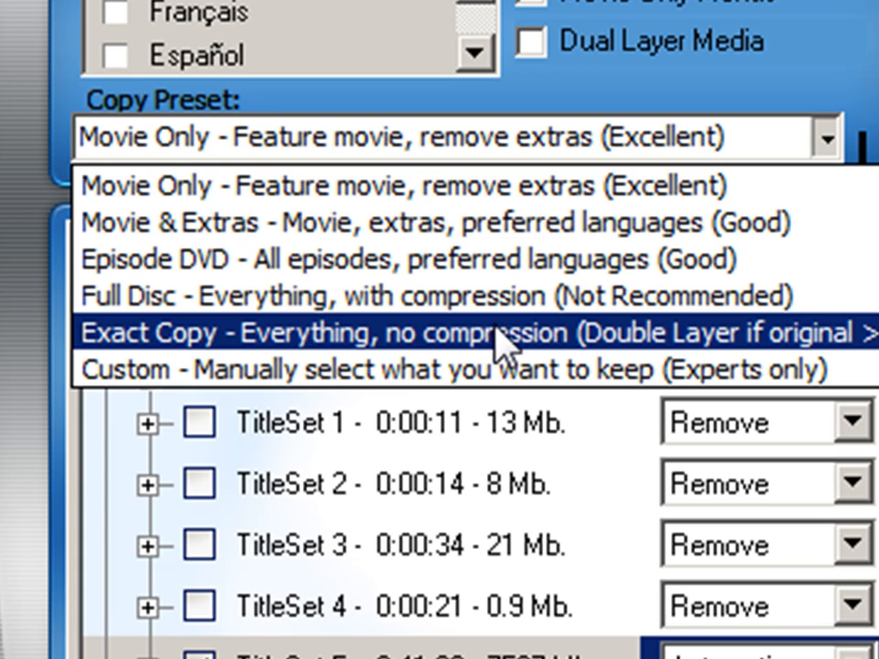
pyautogui.moveTo(508, 353)
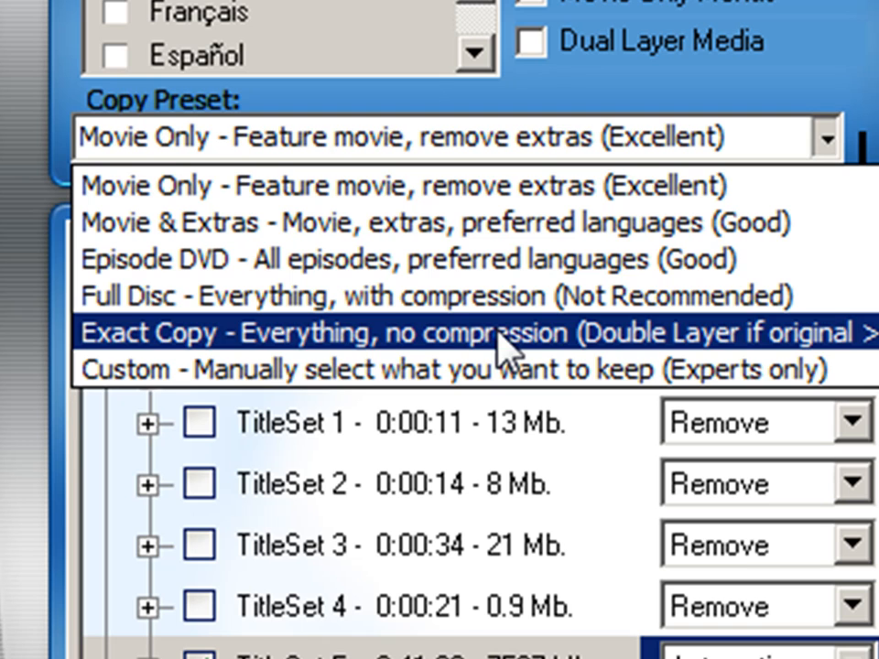
pyautogui.moveTo(325, 356)
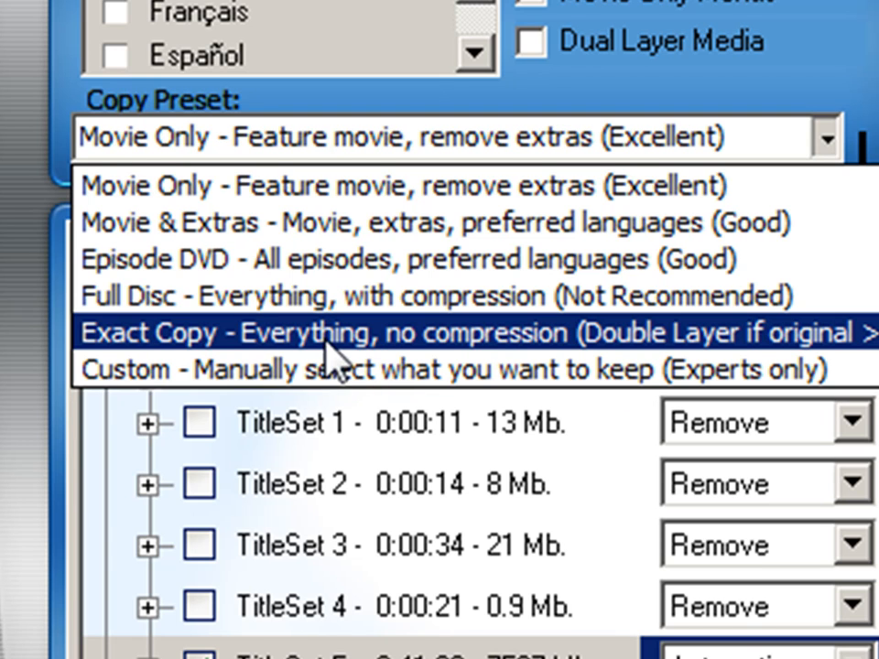
pyautogui.moveTo(412, 348)
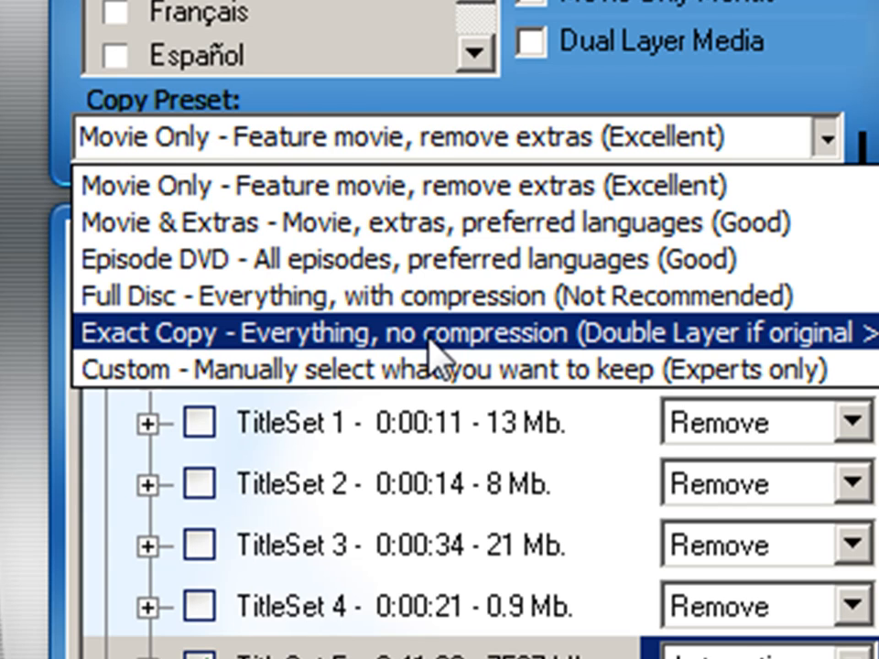
pyautogui.moveTo(627, 375)
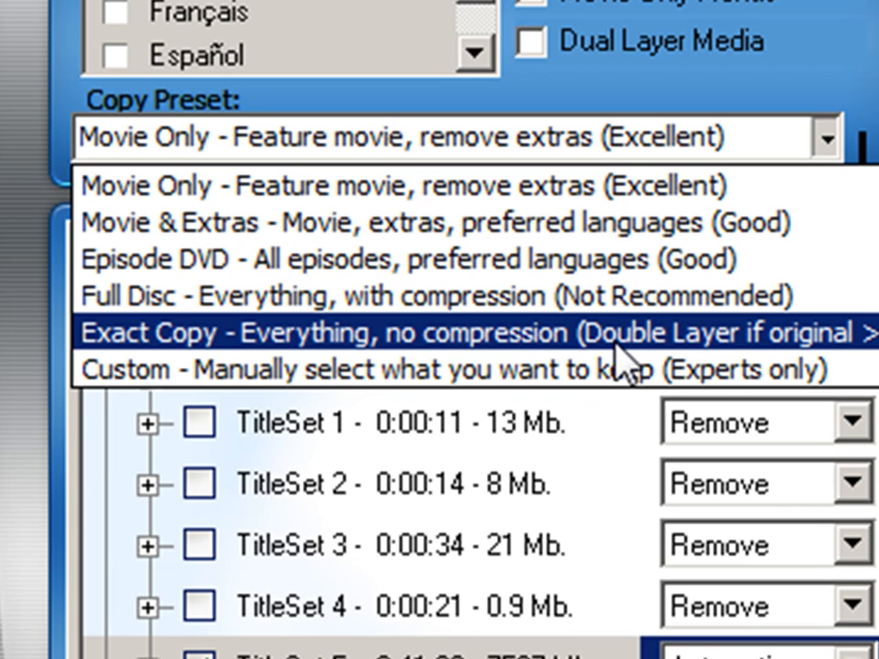
pyautogui.moveTo(627, 366)
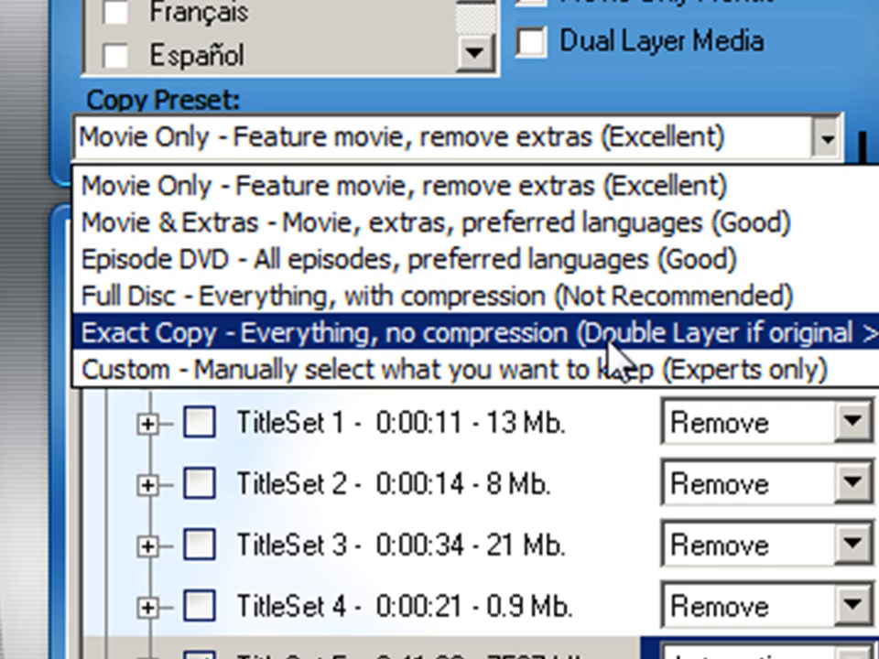
pyautogui.moveTo(457, 369)
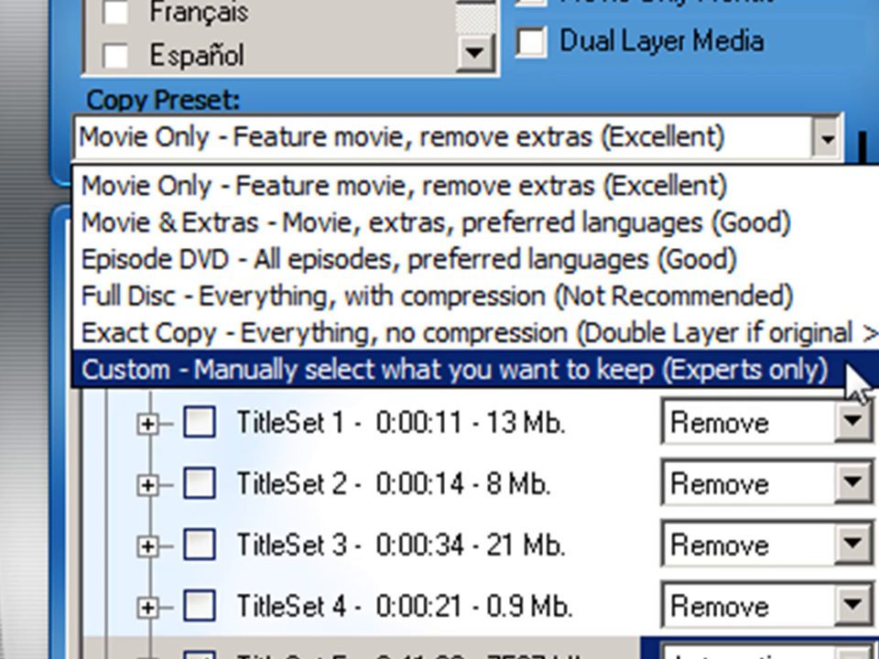
pyautogui.moveTo(458, 332)
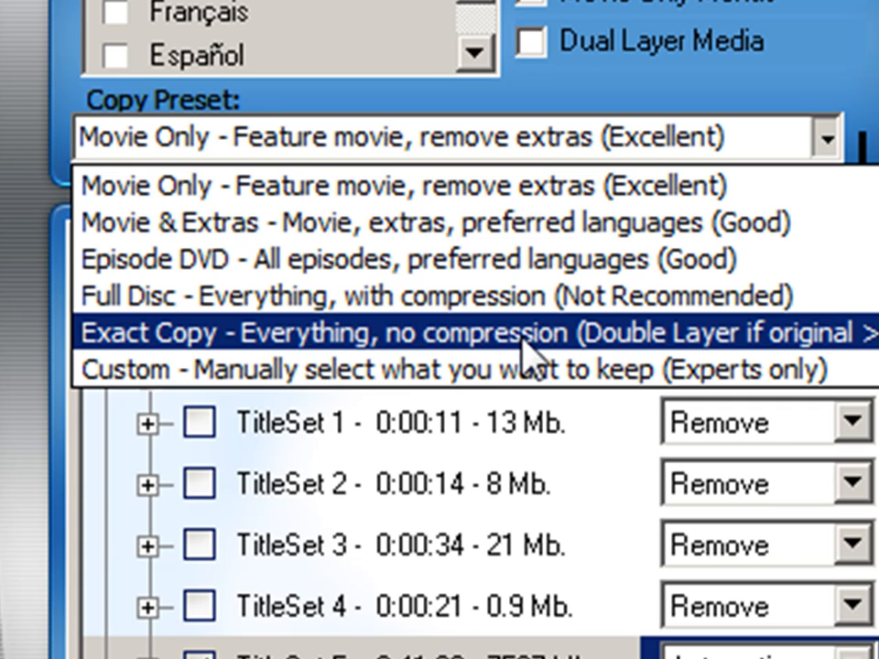
pyautogui.moveTo(526, 357)
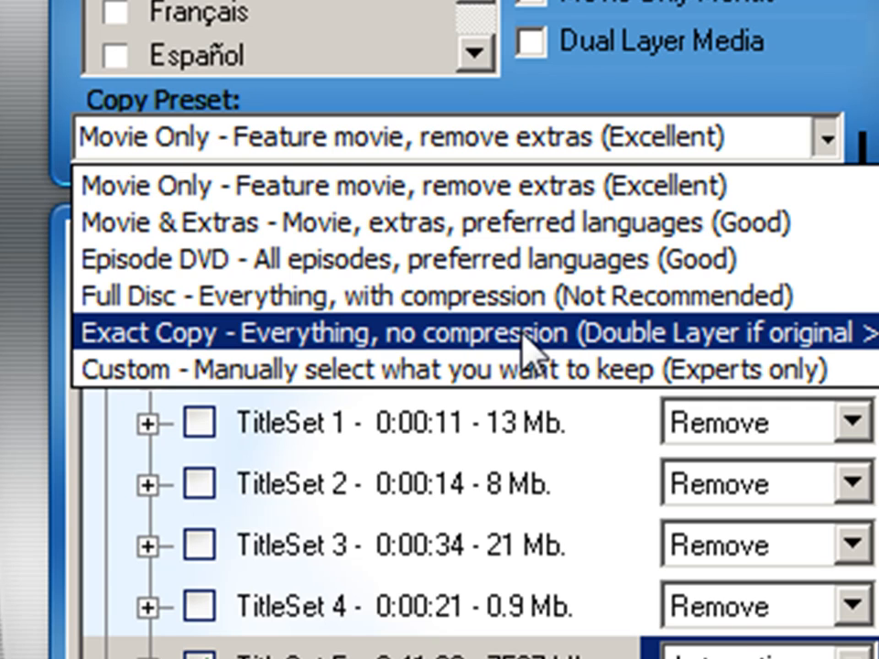
pyautogui.moveTo(533, 370)
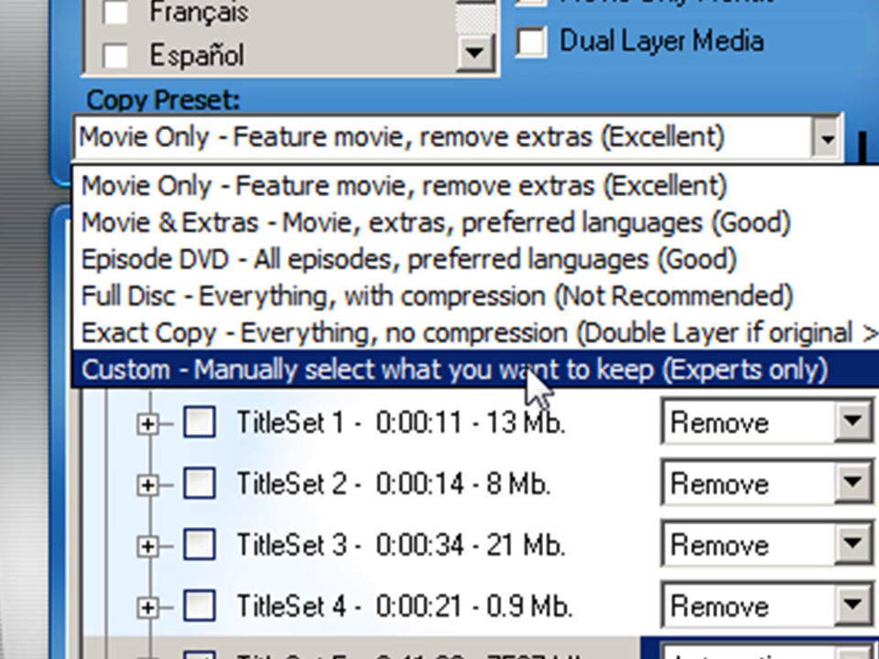
pyautogui.moveTo(536, 380)
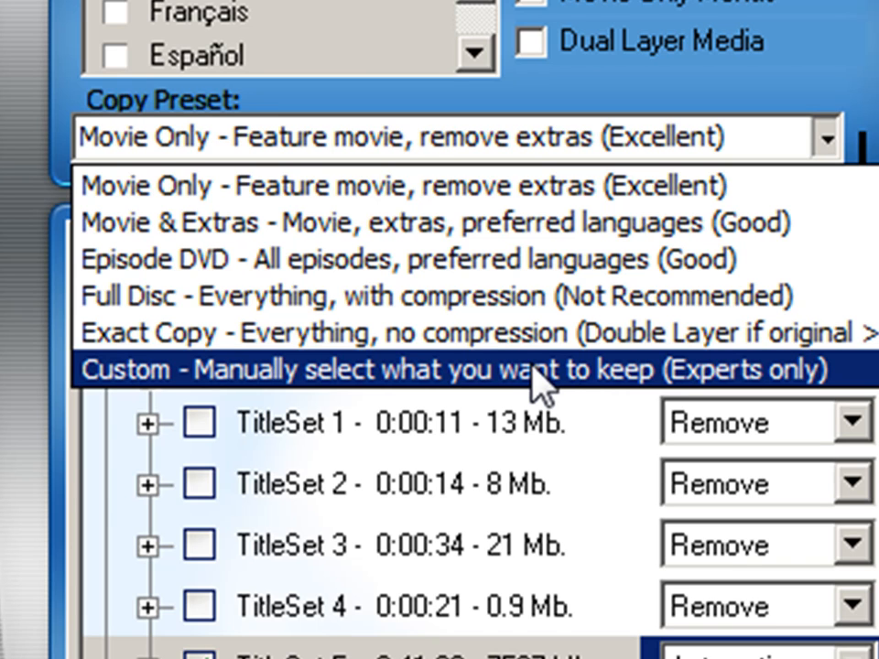
pyautogui.moveTo(562, 393)
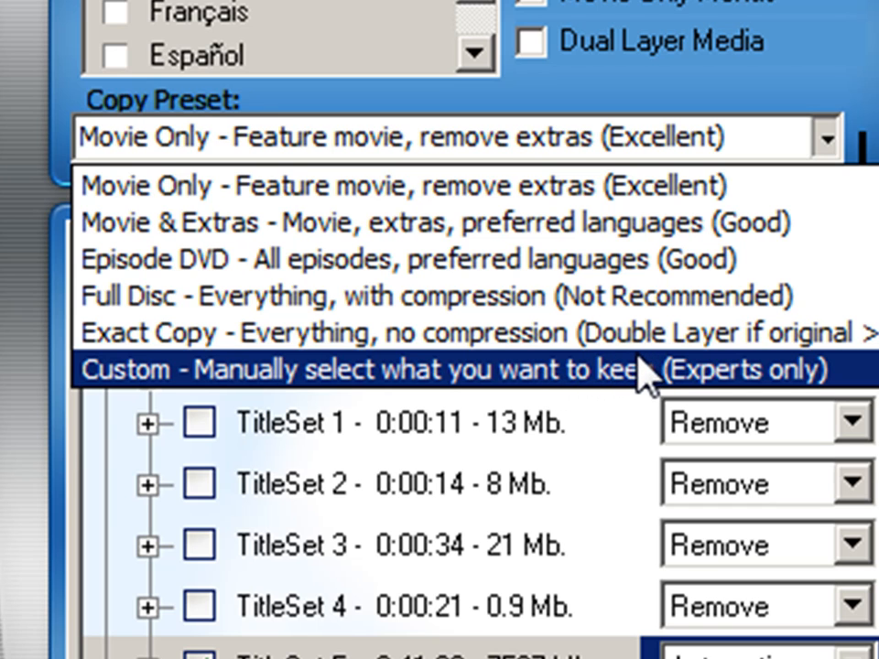
pyautogui.moveTo(650, 385)
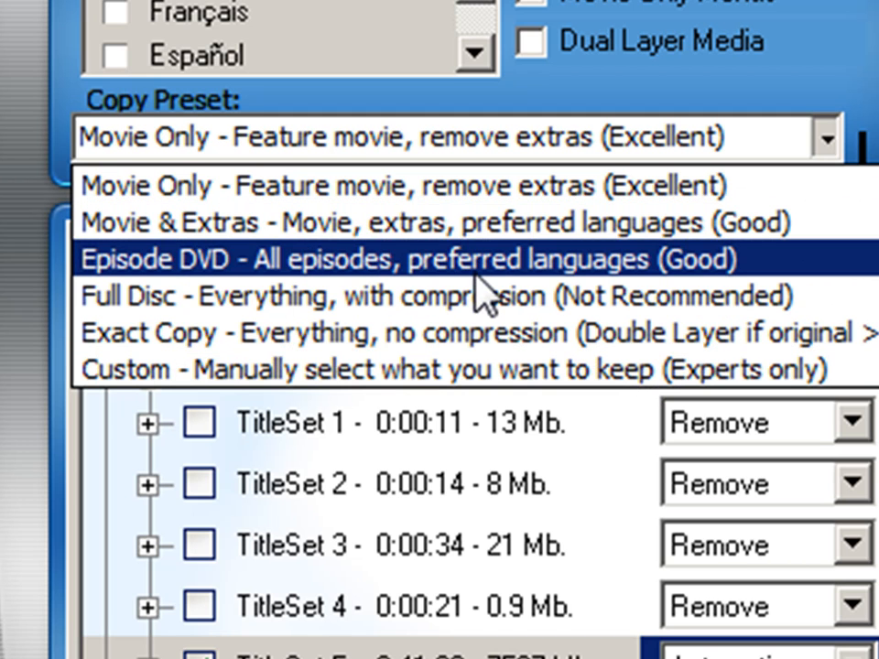
pyautogui.moveTo(490, 293)
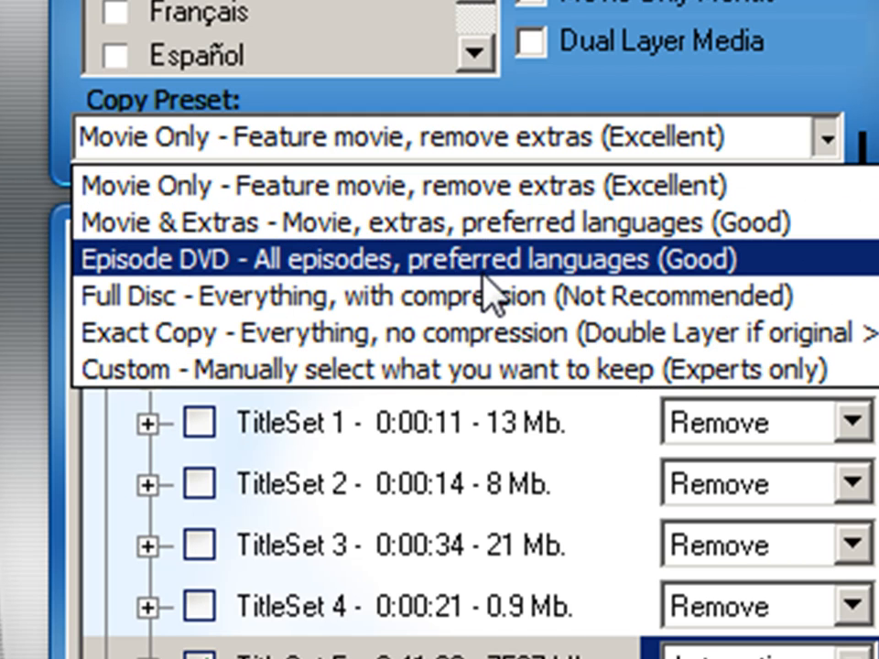
pyautogui.moveTo(494, 332)
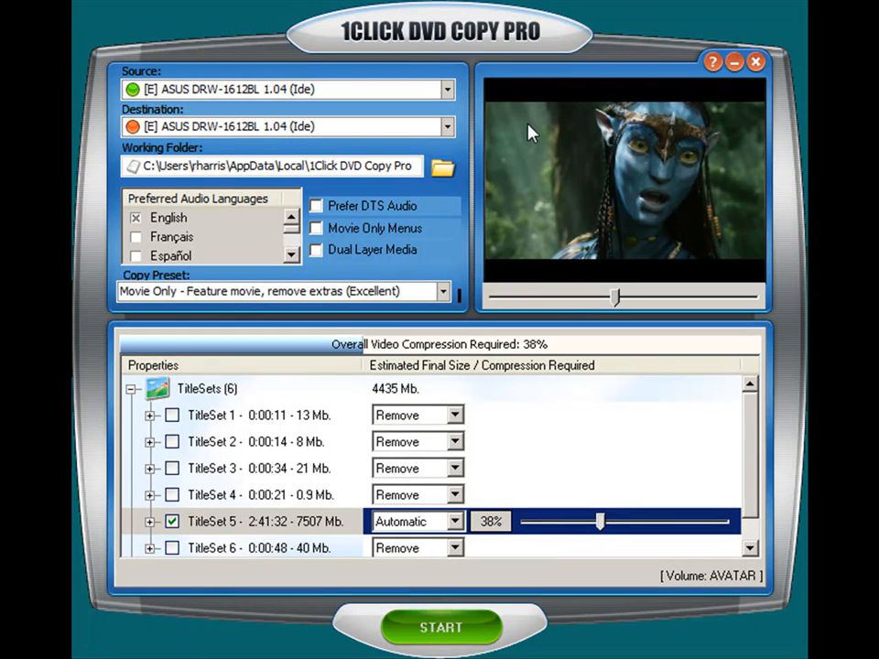
pyautogui.moveTo(616, 302)
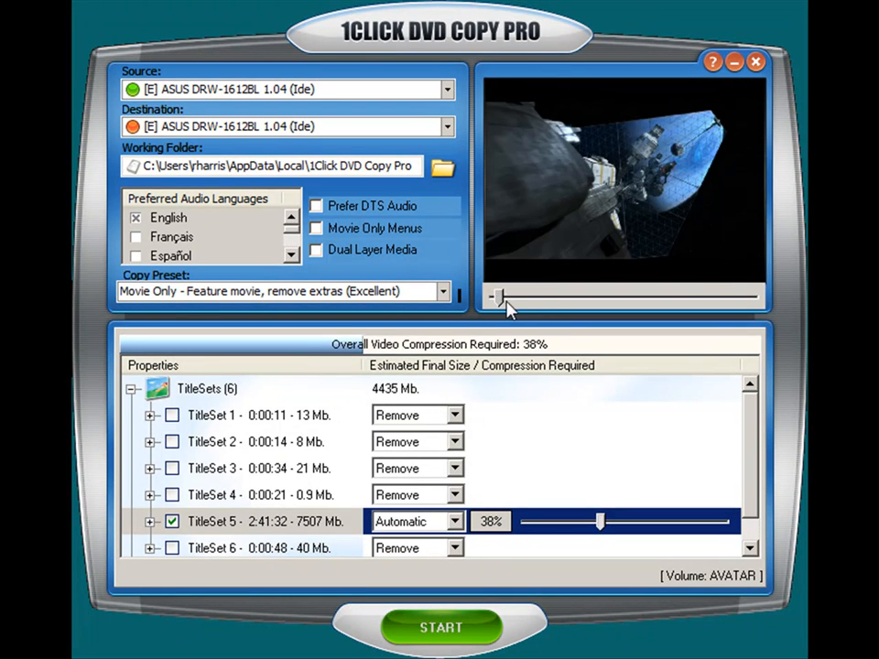
pyautogui.moveTo(499, 296); pyautogui.dragTo(572, 296)
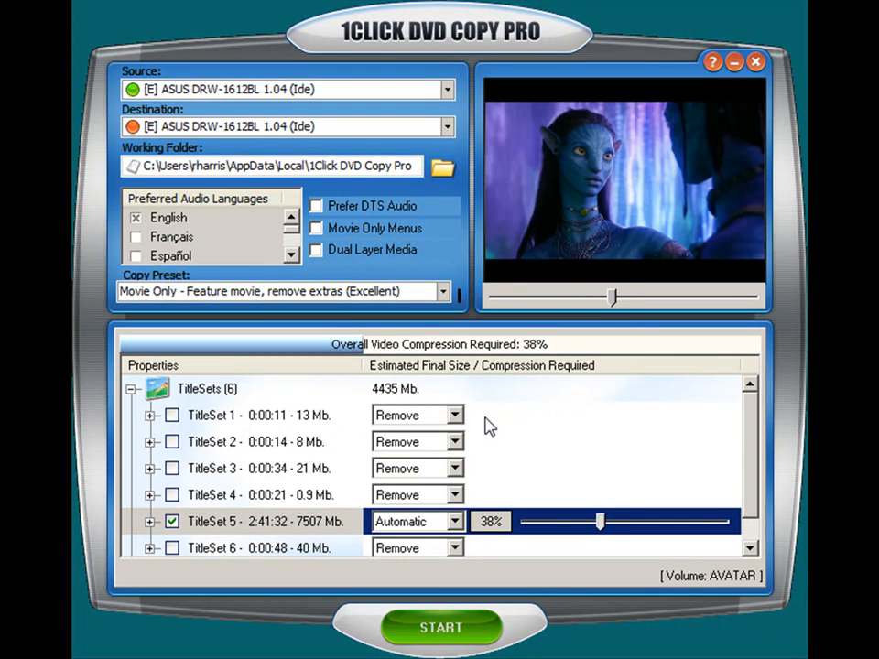
pyautogui.moveTo(587, 467)
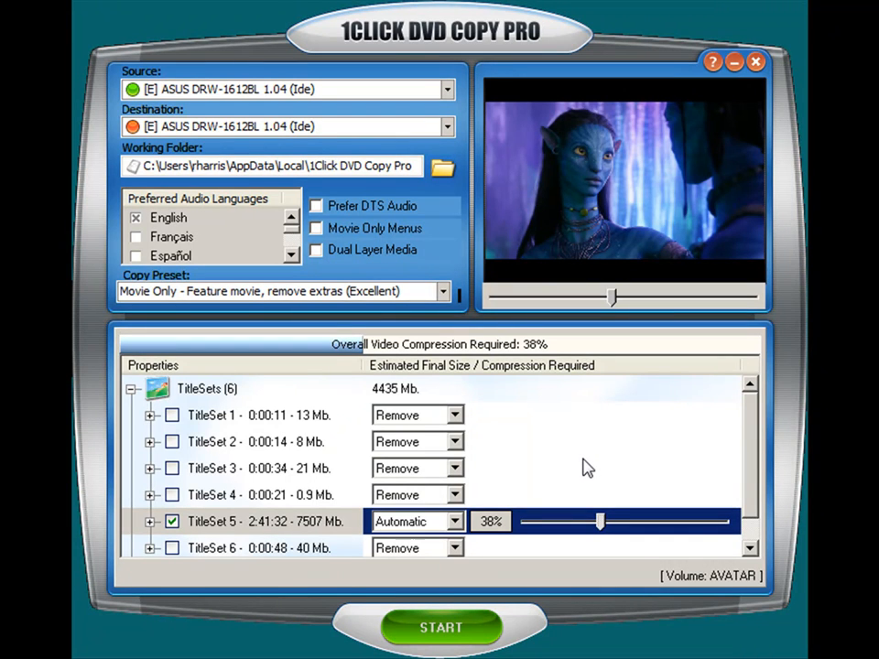
pyautogui.moveTo(653, 505)
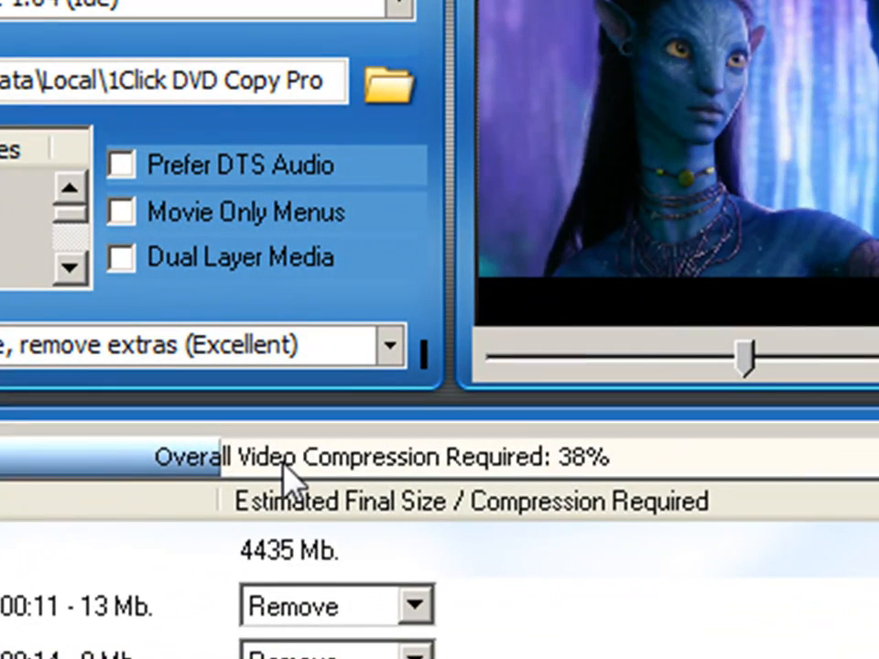
pyautogui.moveTo(590, 481)
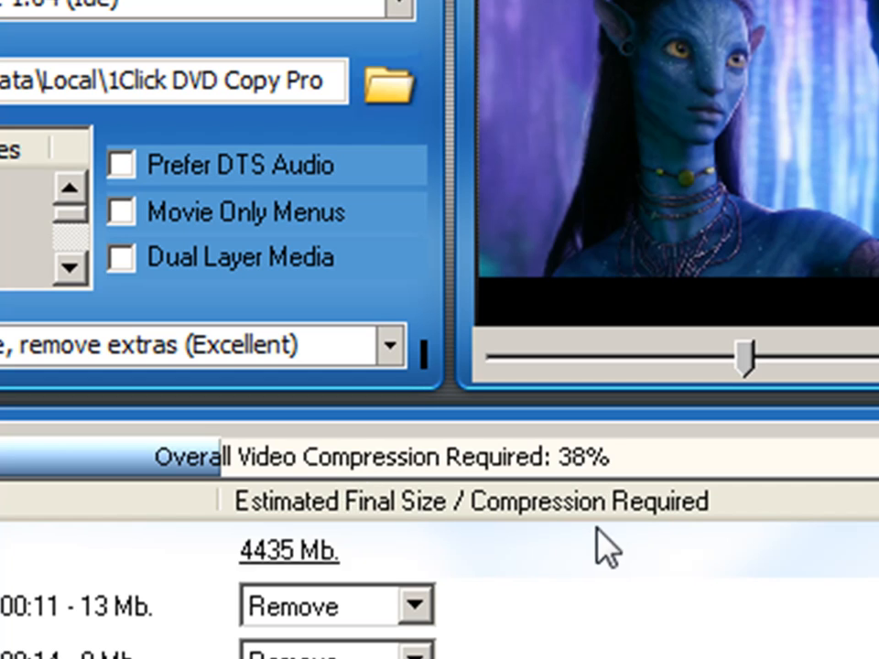
pyautogui.moveTo(755, 183)
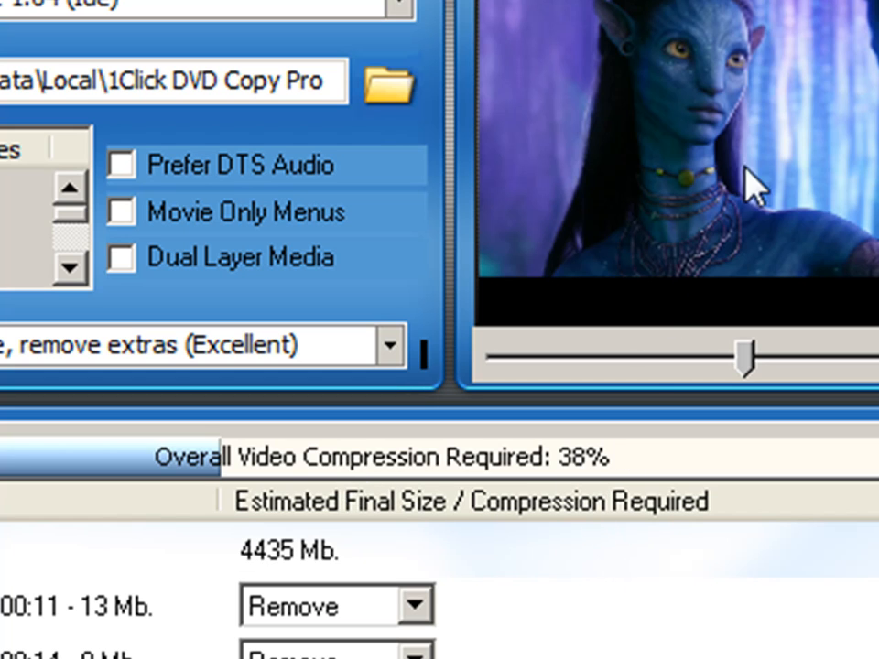
pyautogui.moveTo(773, 83)
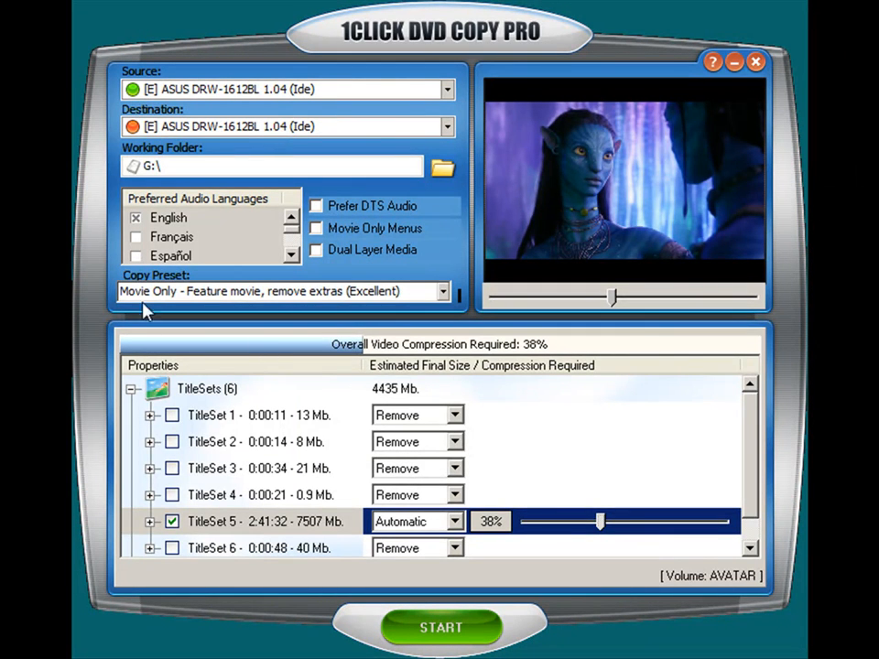
pyautogui.moveTo(443, 297)
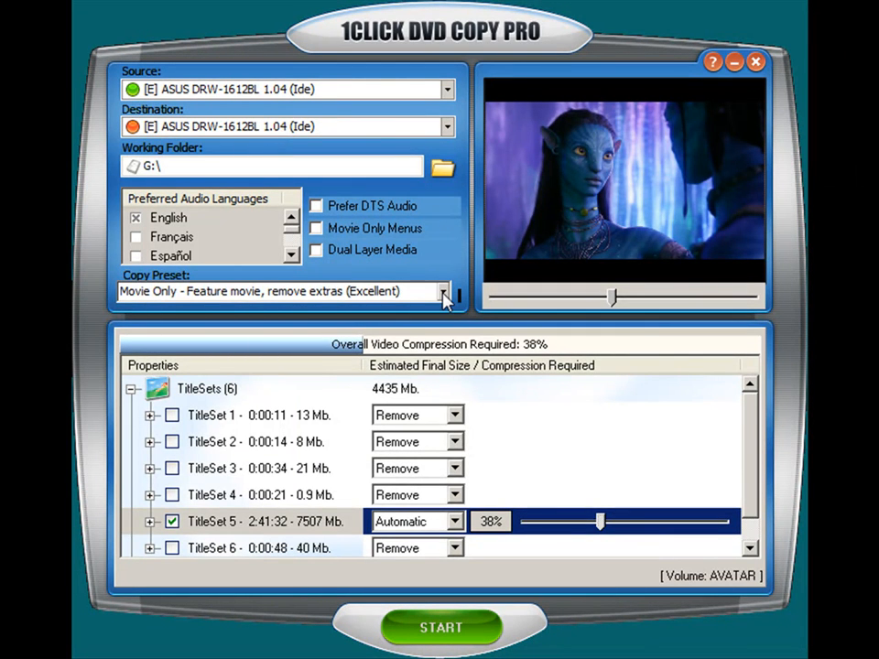
pyautogui.moveTo(165, 300)
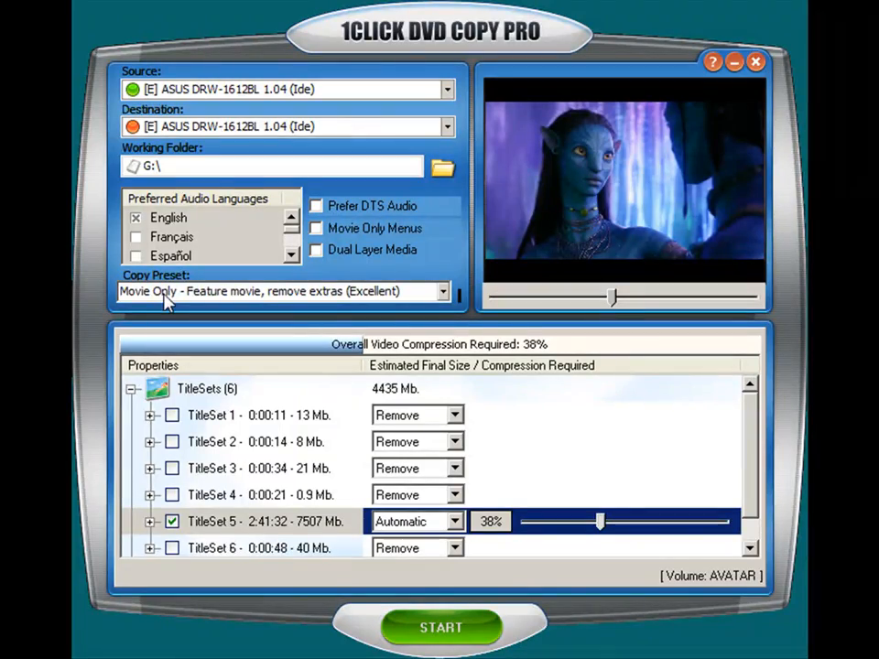
# Start copying the Avatar DVD, with menus and titlesets being removed.
pyautogui.click(440, 627)
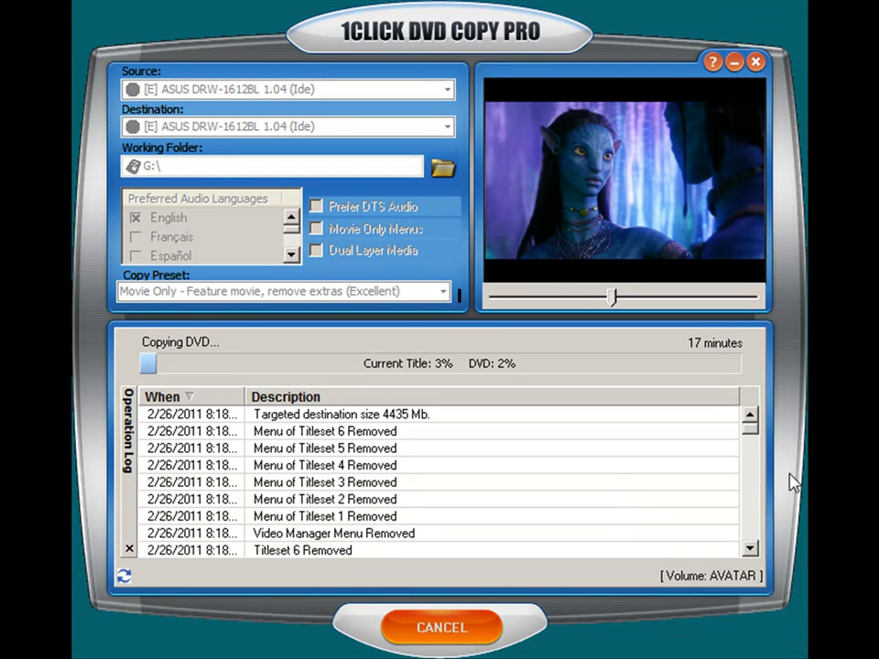
pyautogui.moveTo(676, 500)
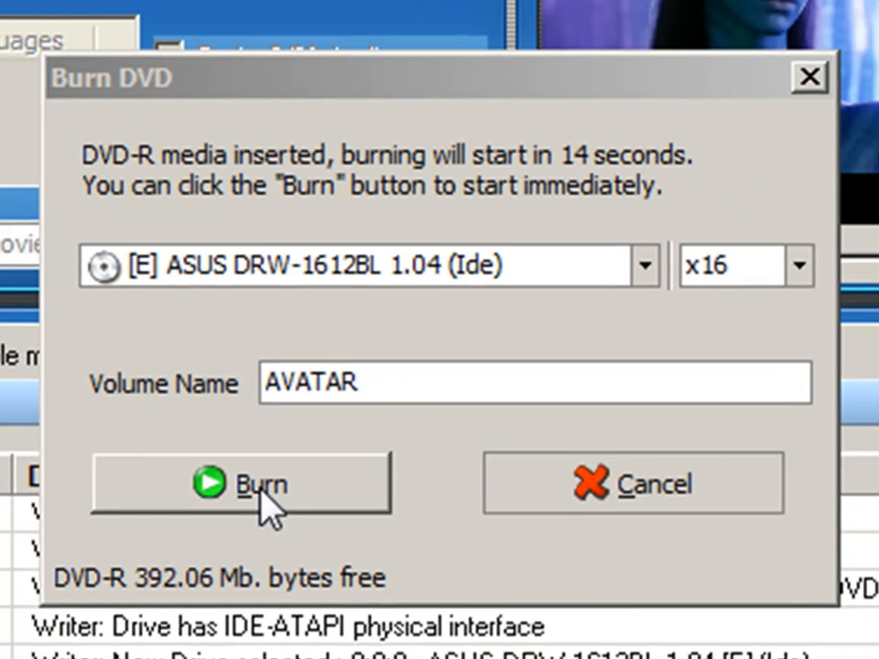
# Start burning the AVATAR volume onto the blank DVD-R immediately.
pyautogui.click(241, 483)
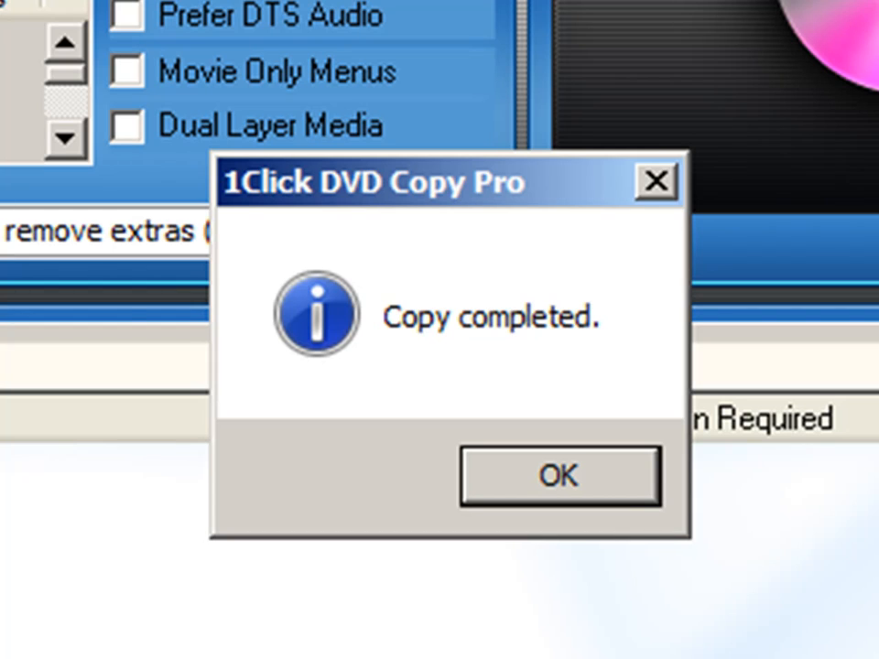
pyautogui.moveTo(865, 608)
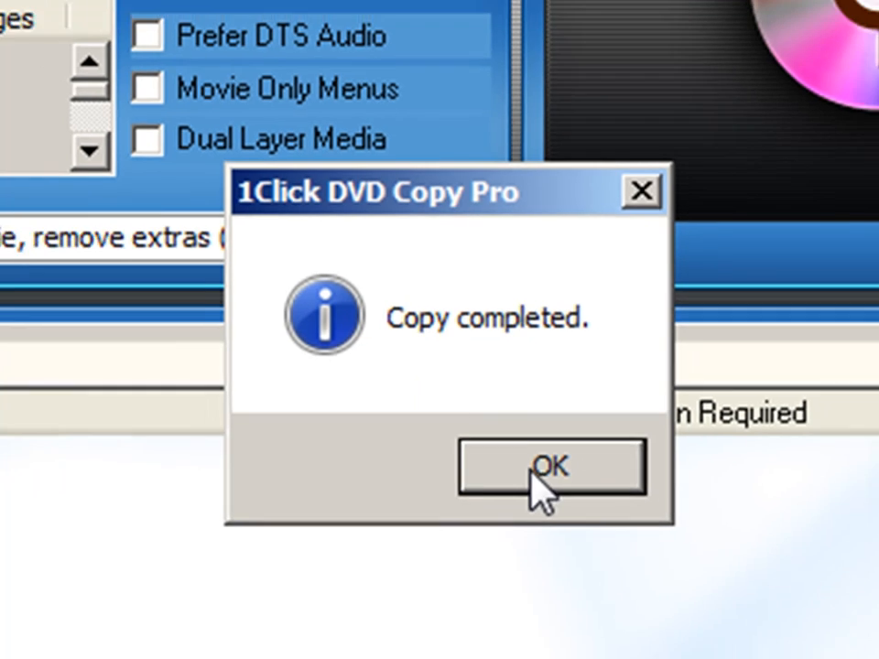
# Dismiss the 'Copy completed' message, returning to the empty main window.
pyautogui.click(549, 467)
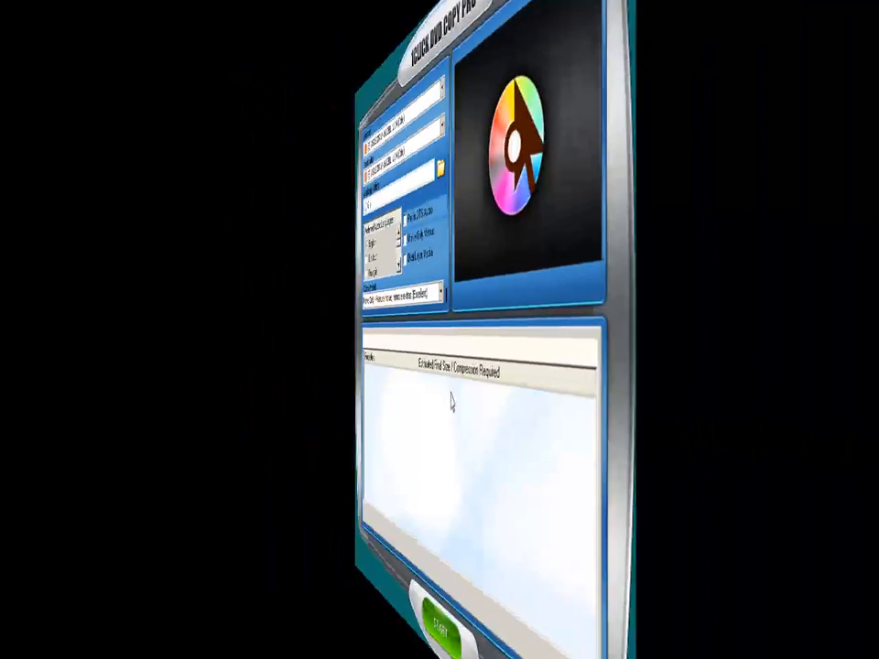